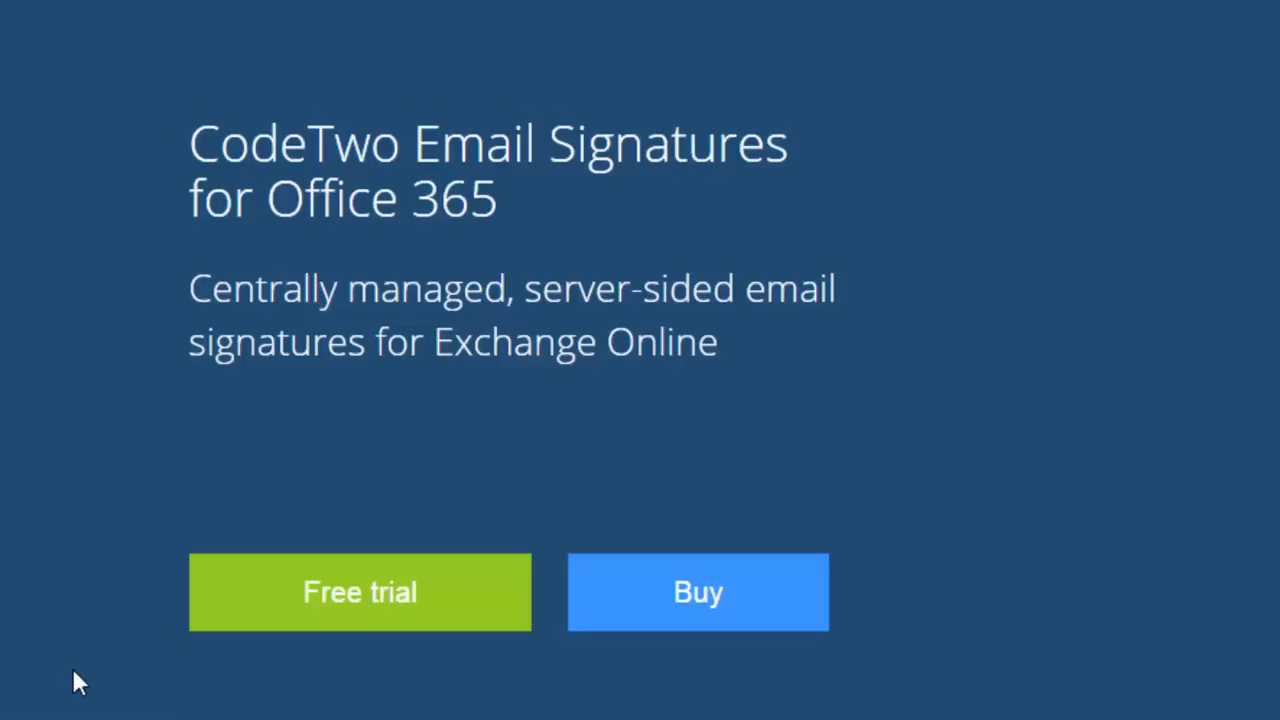
mouse_move(230, 616)
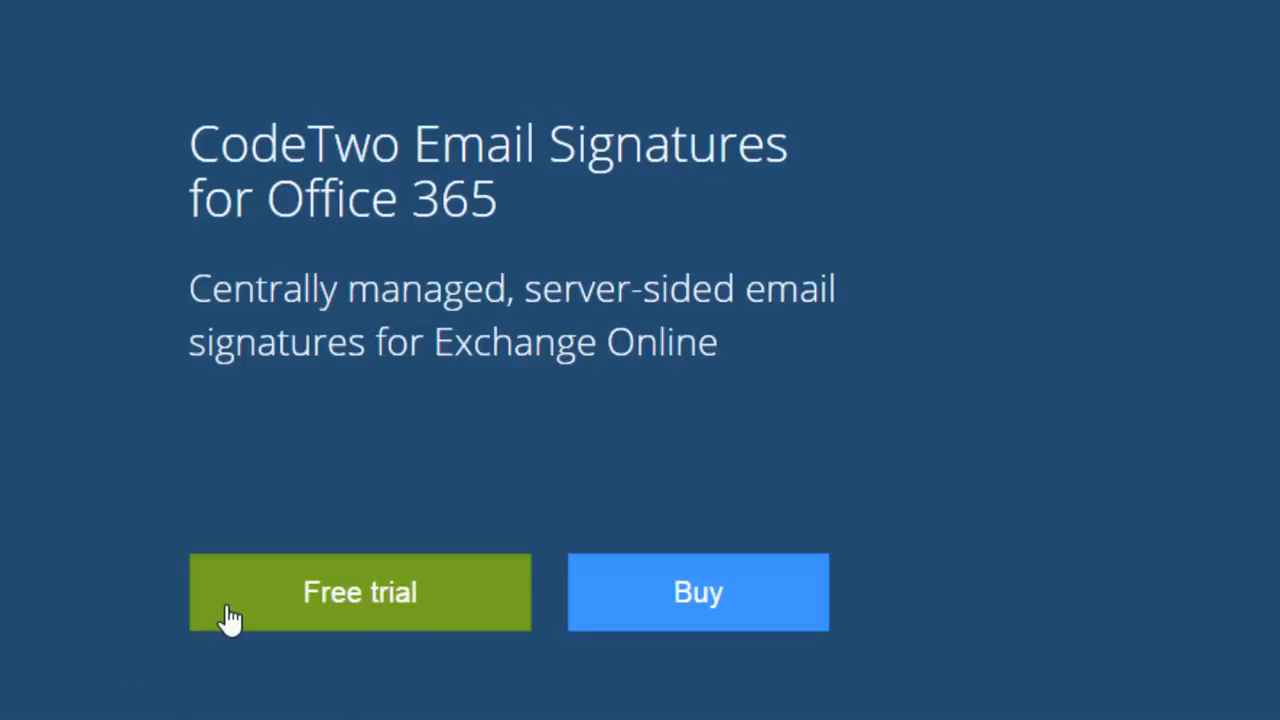
Start the free trial of CodeTwo Email Signatures for Office 365 from the product page.
click(360, 592)
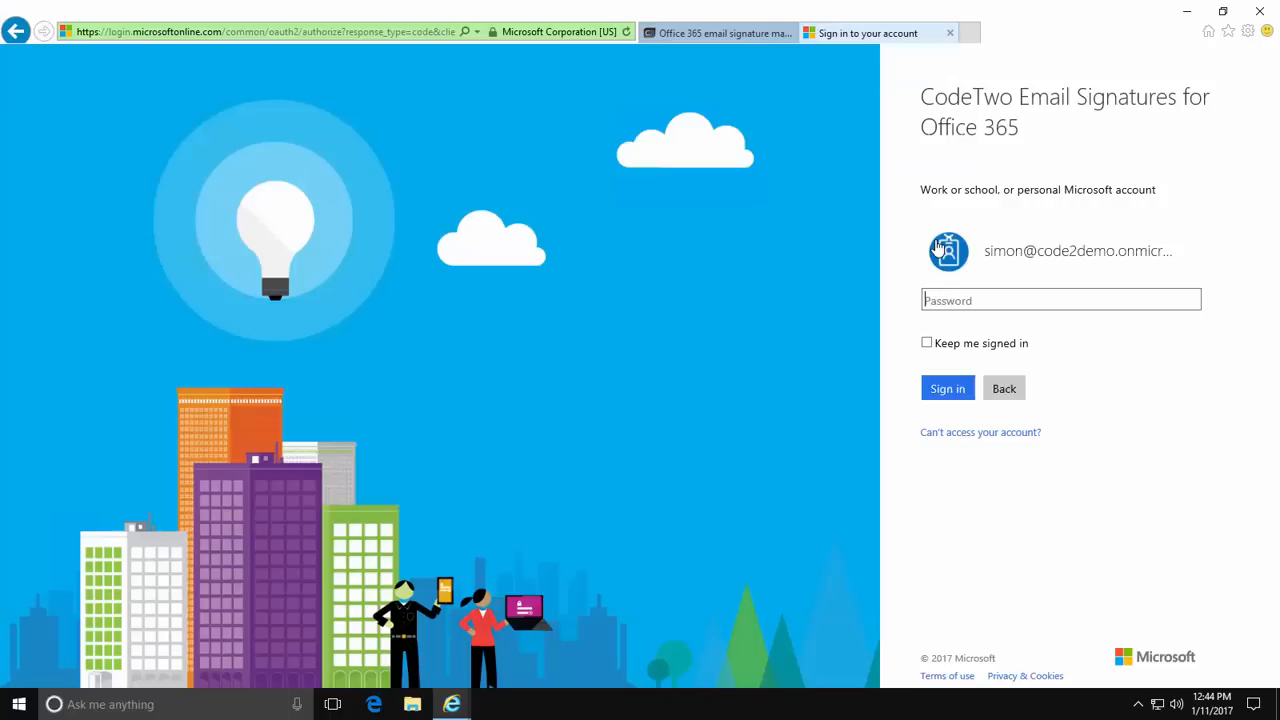
Enter the account password and sign in to the Microsoft work account.
click(1060, 300)
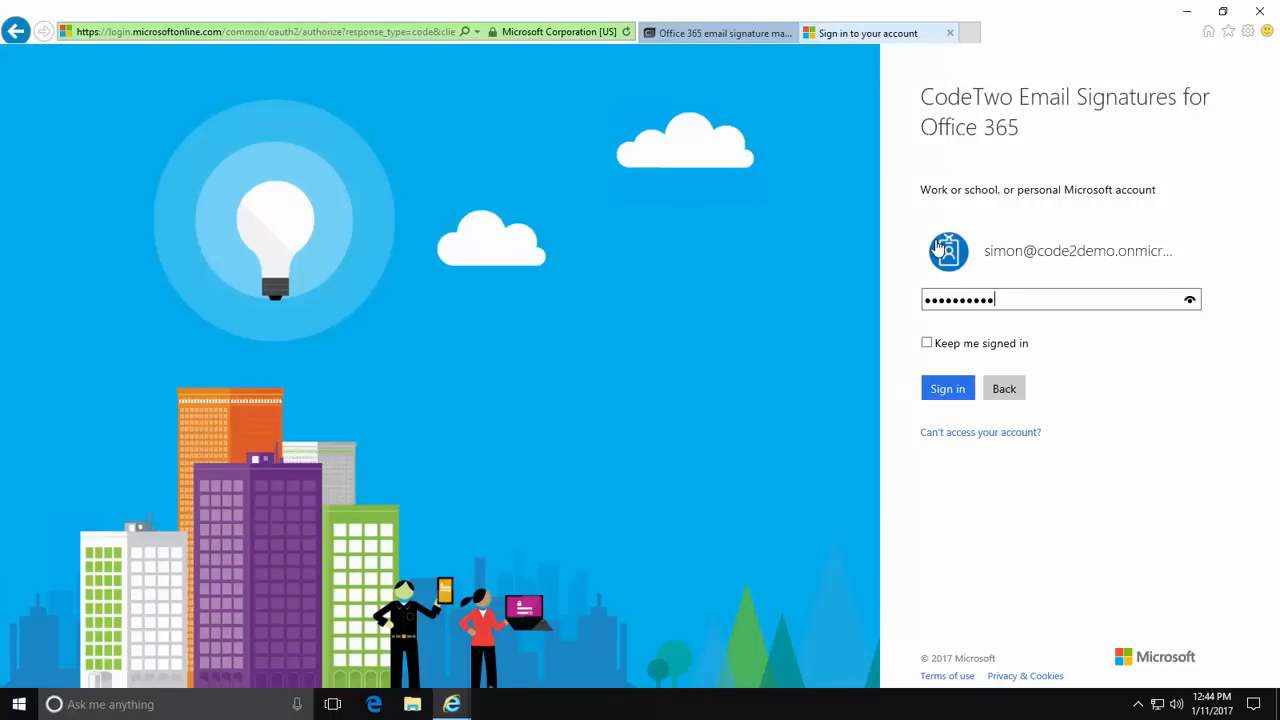
click(946, 388)
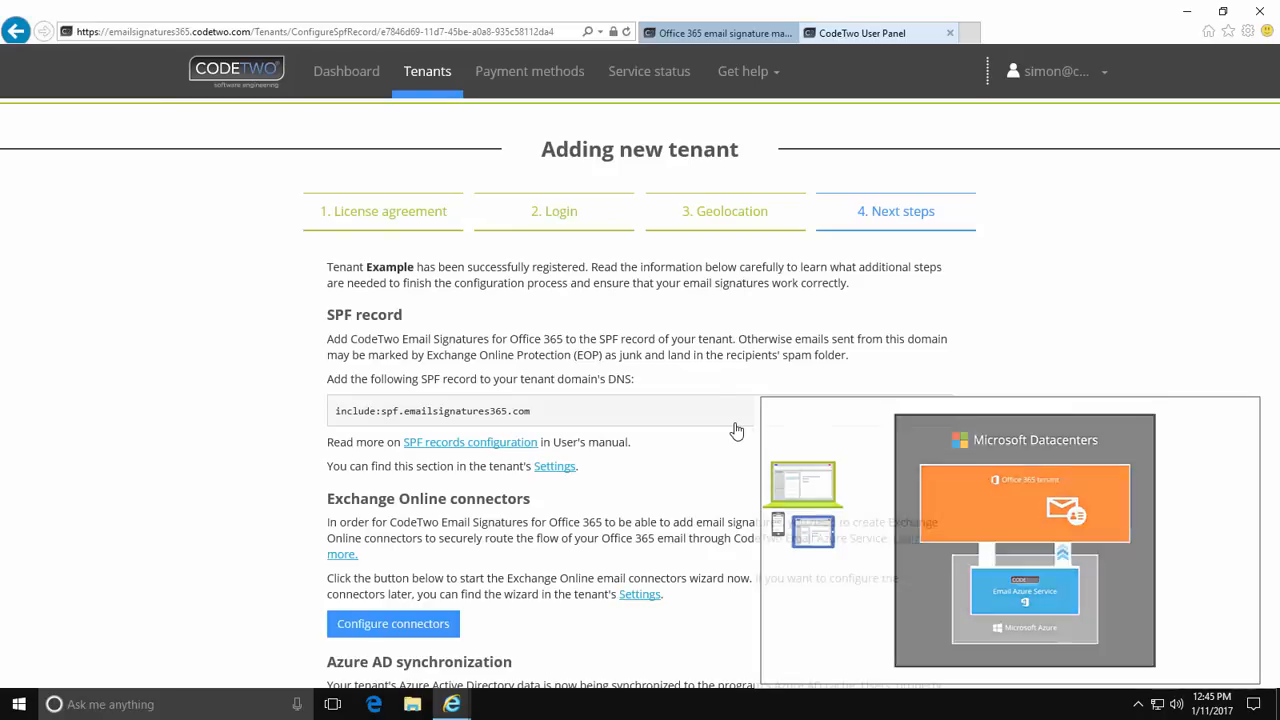
Start the Exchange Online connector wizard and submit the global admin credentials.
click(392, 624)
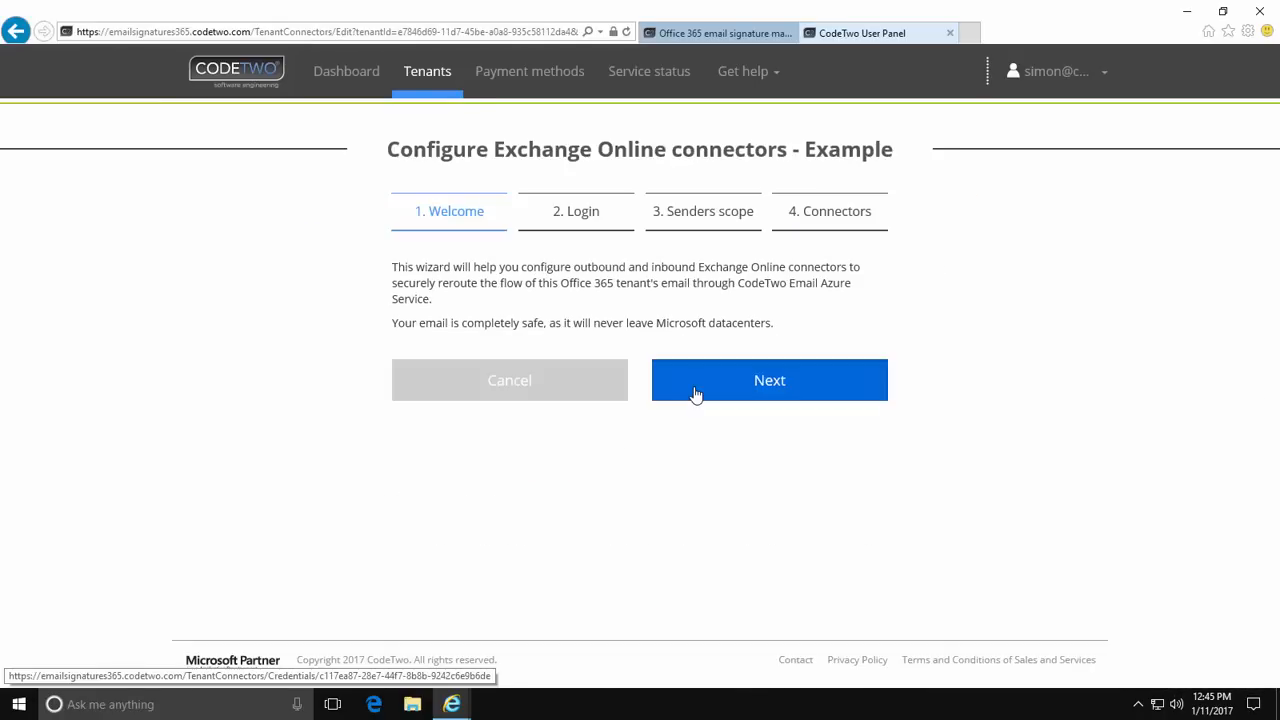
click(768, 380)
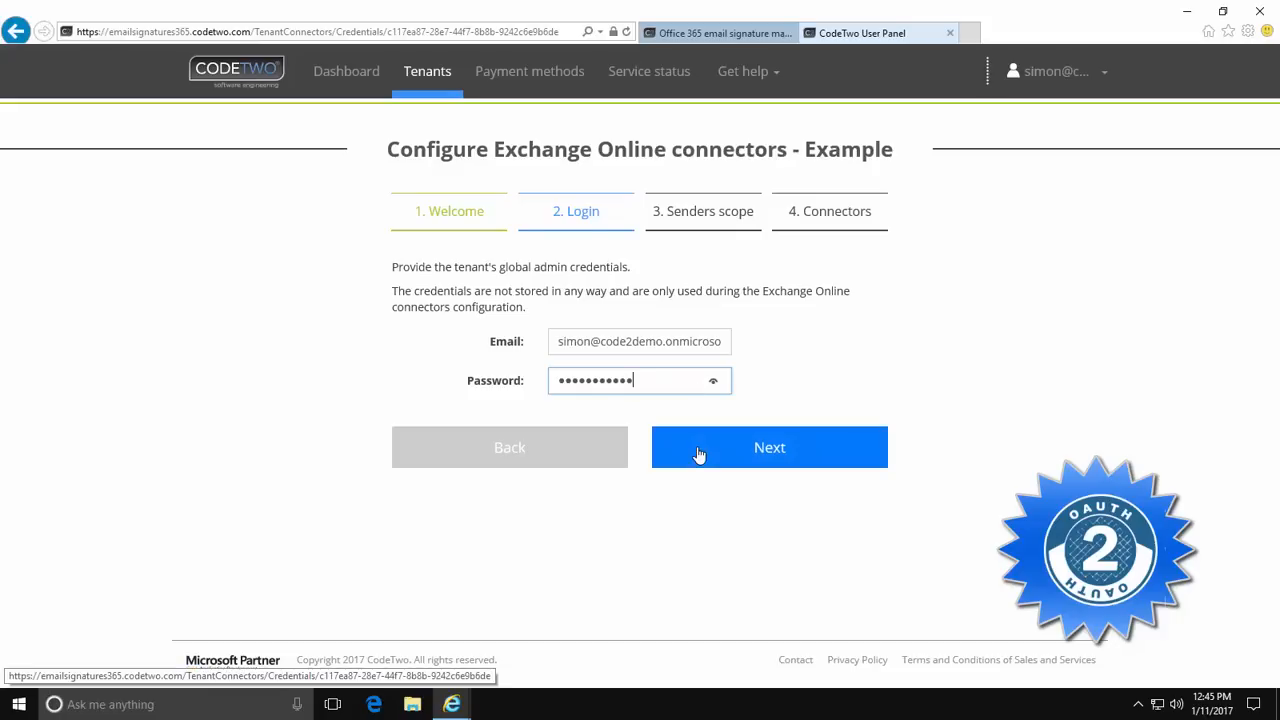
click(768, 448)
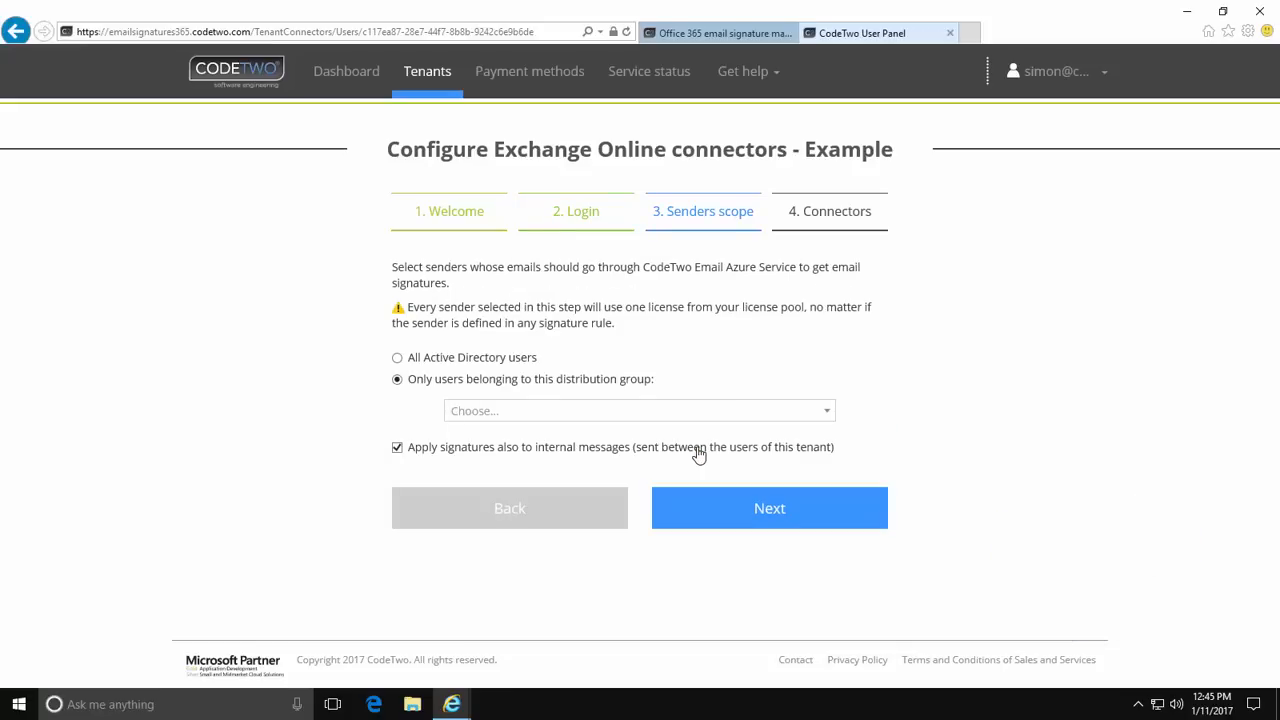
mouse_move(436, 362)
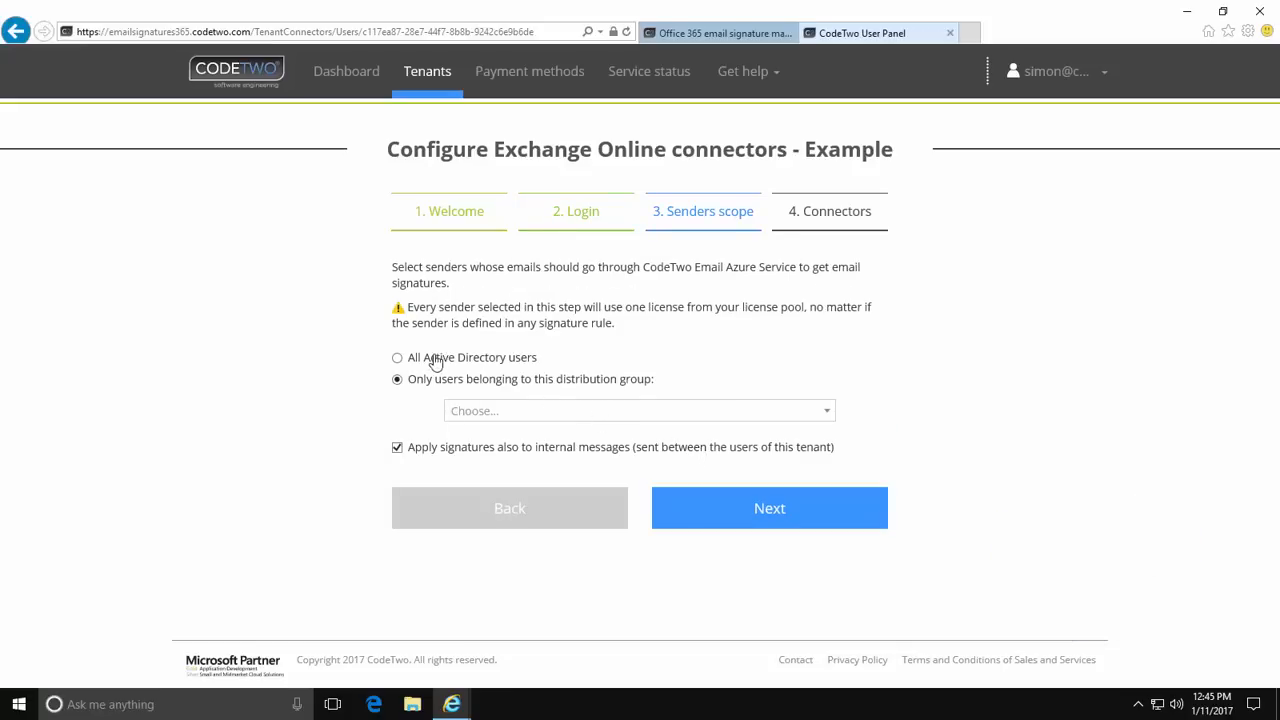
Scope senders to all Active Directory users, keep internal messages, and finish the wizard.
click(396, 356)
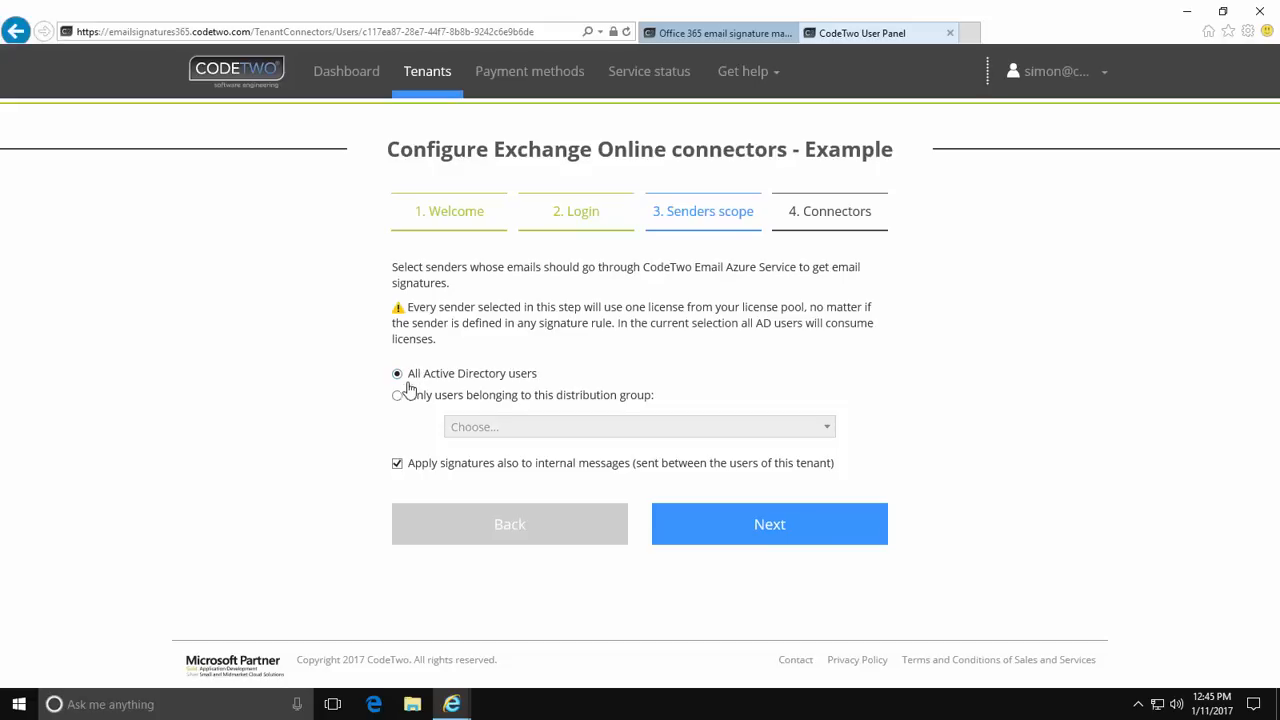
click(396, 378)
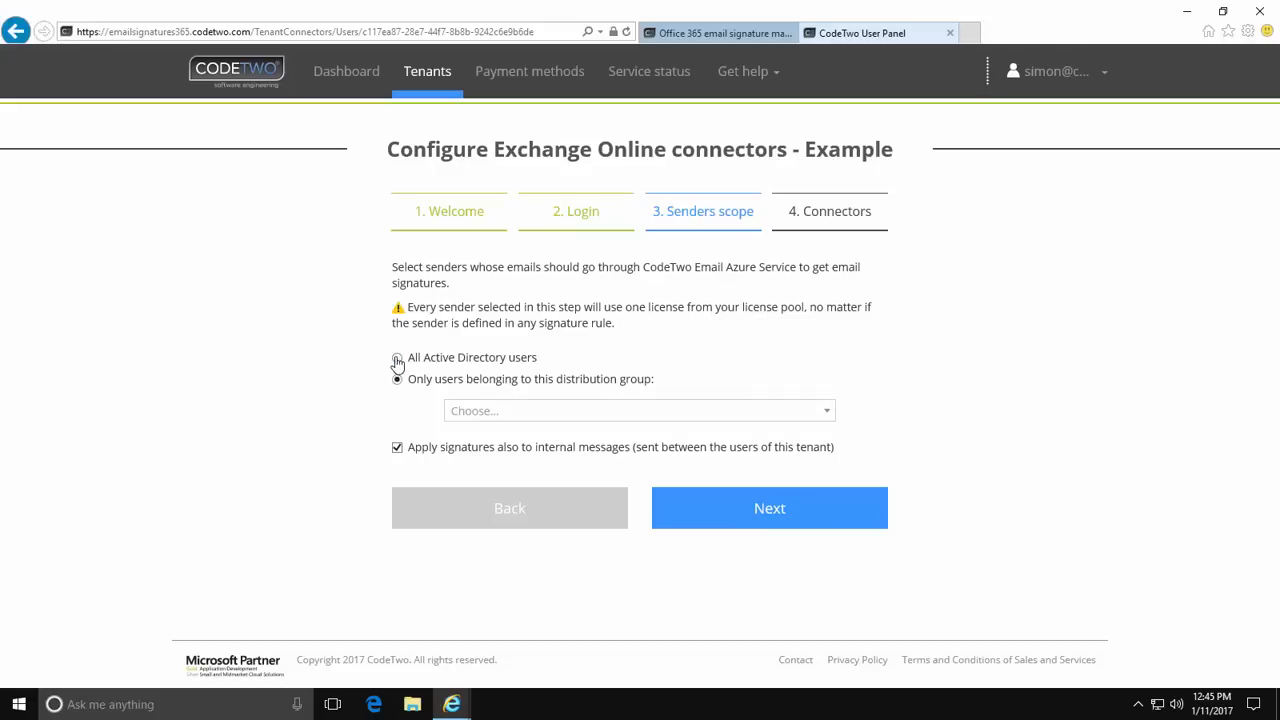
click(396, 356)
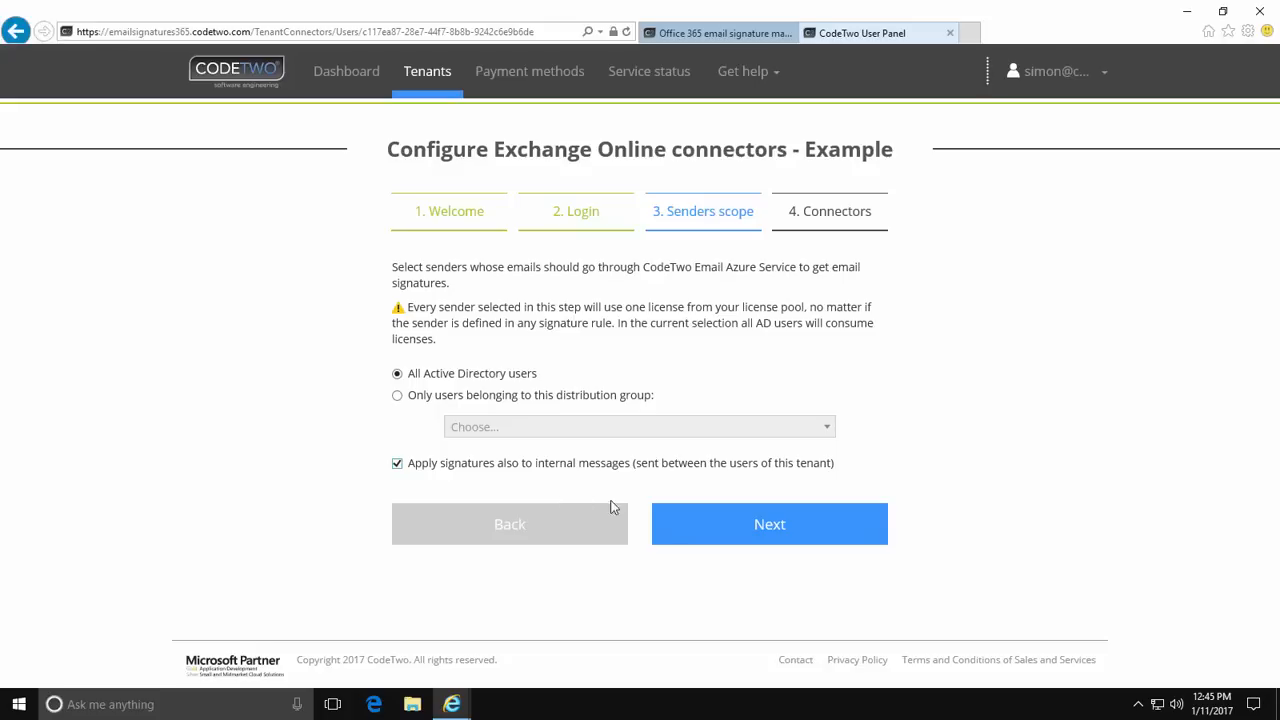
click(768, 524)
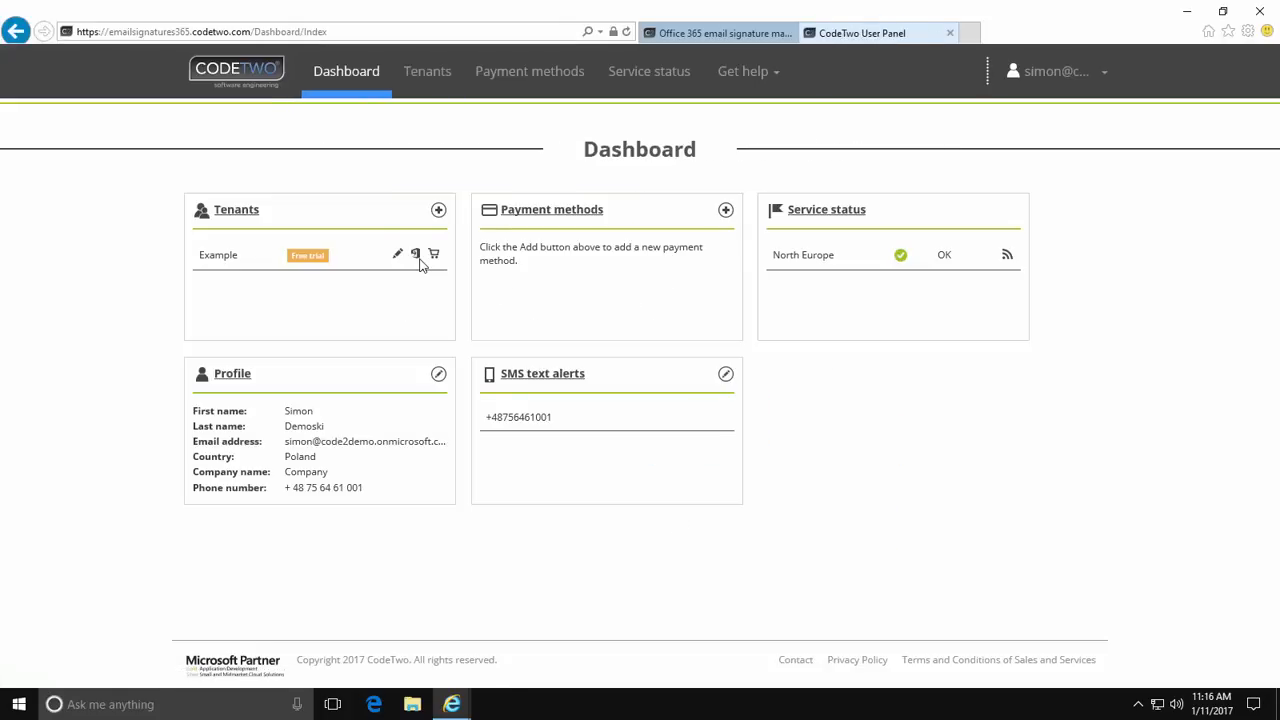
mouse_move(416, 252)
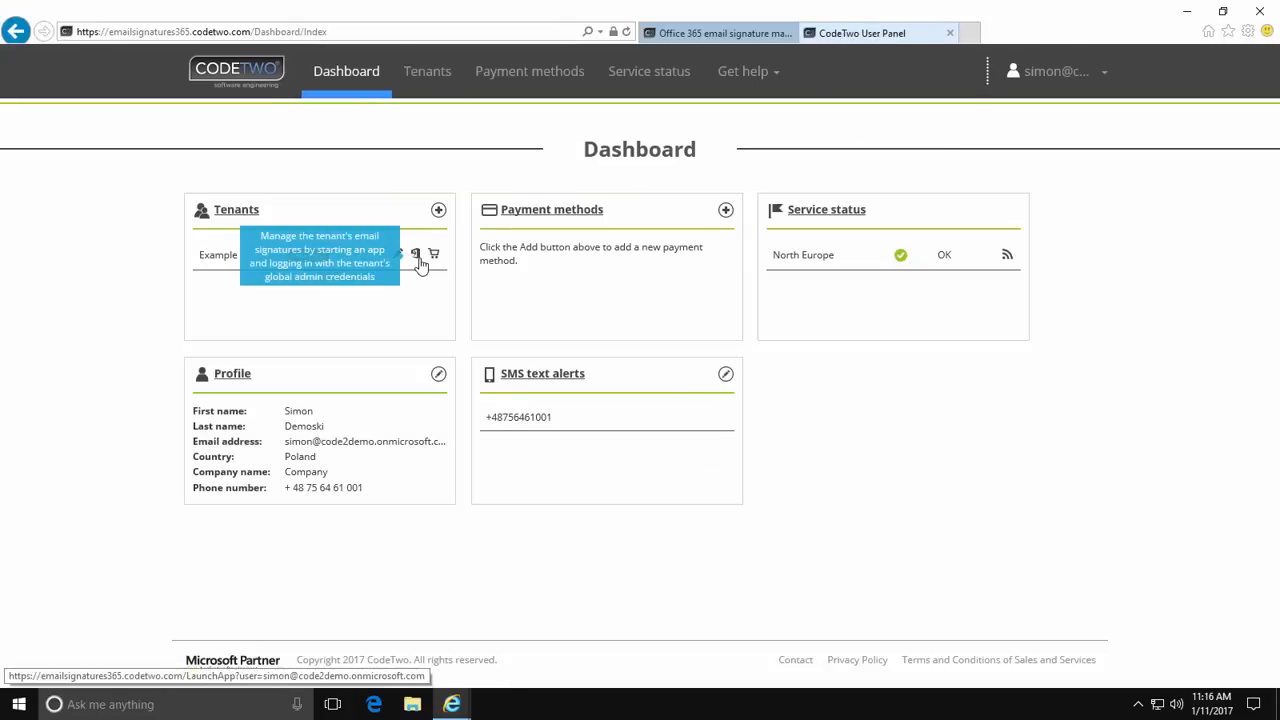
Launch and run the Example tenant's signature management app, signing in with the admin password.
click(416, 252)
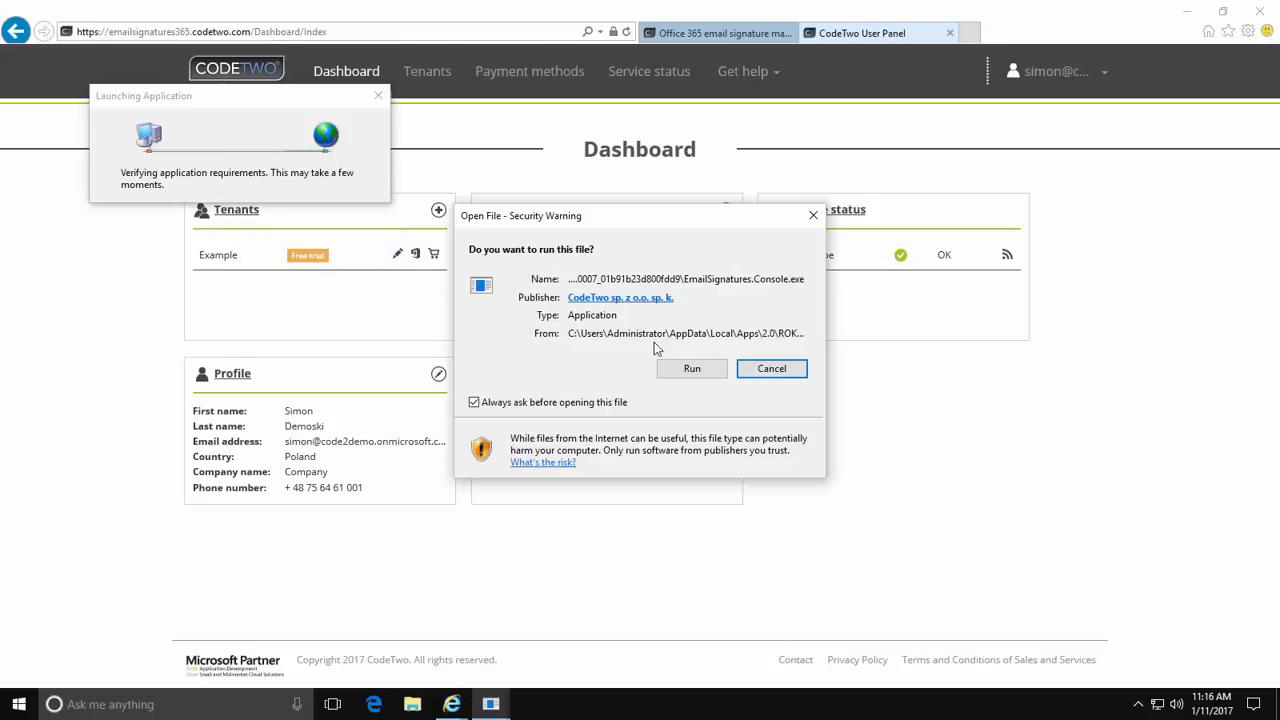
click(692, 368)
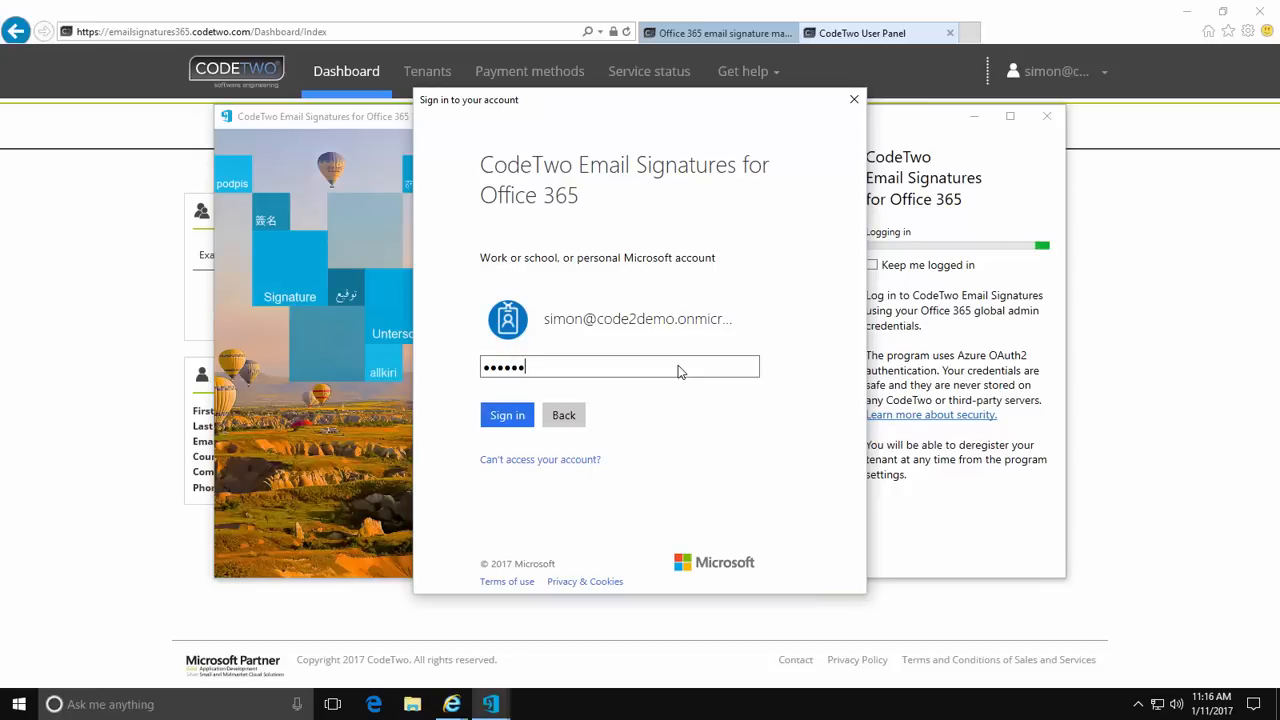
text(password)
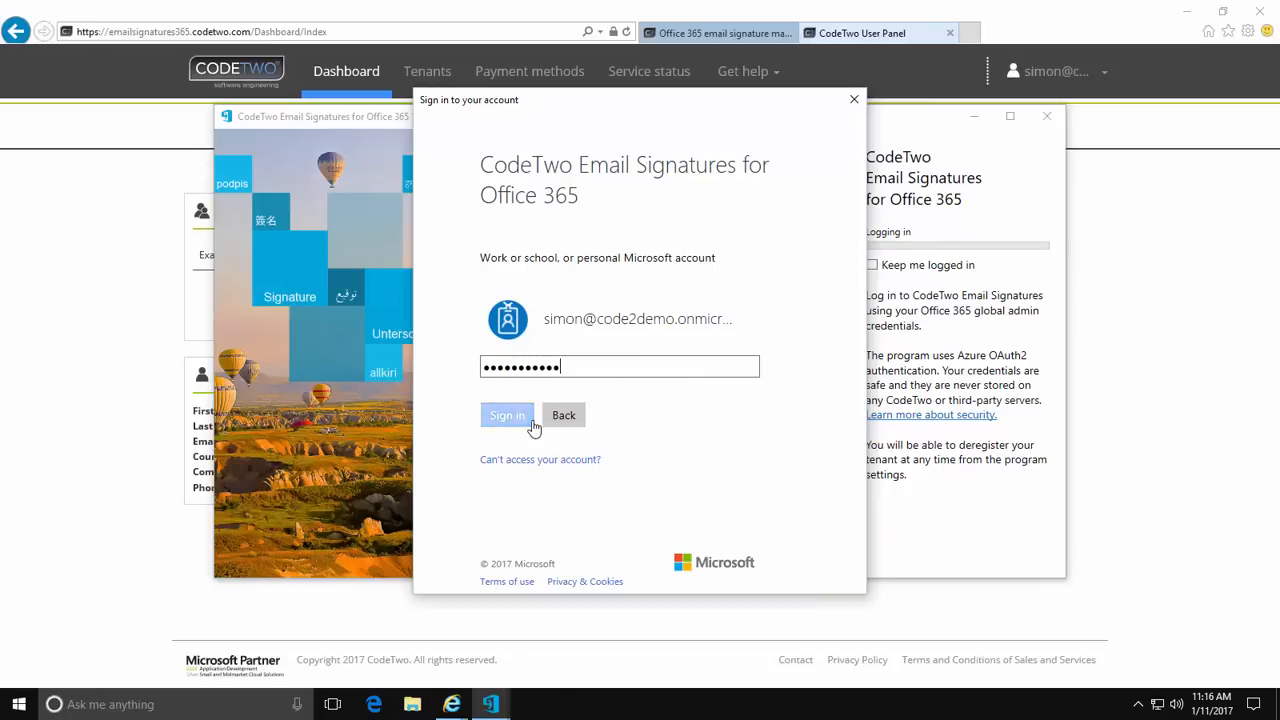
click(508, 414)
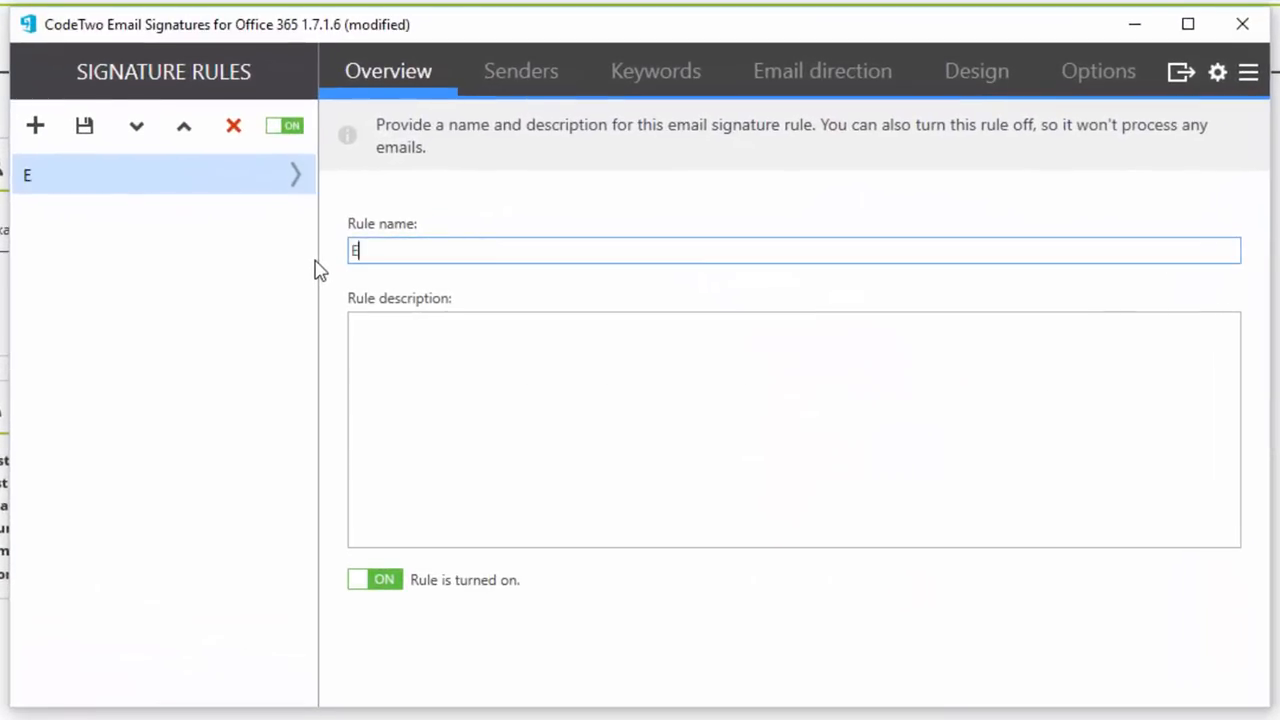
Name the new rule 'Example signature' with the description 'Just an example'.
text(xample signatur)
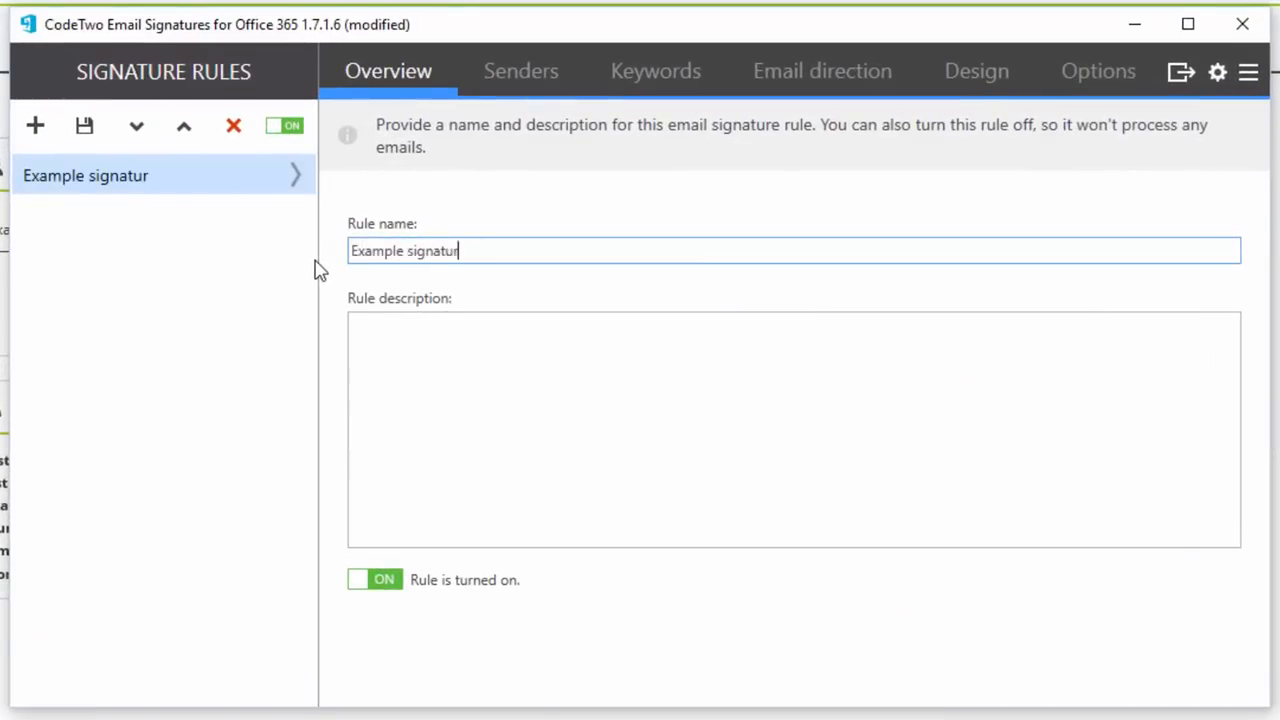
text(Just an)
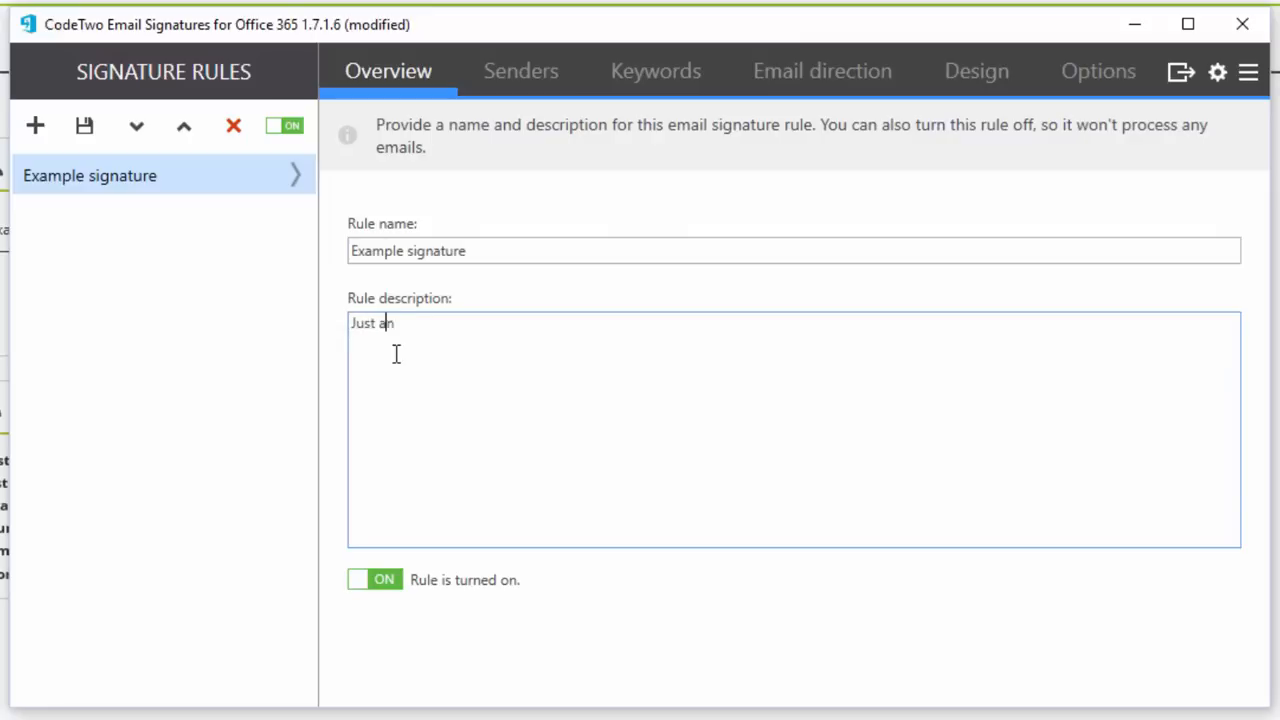
text(example)
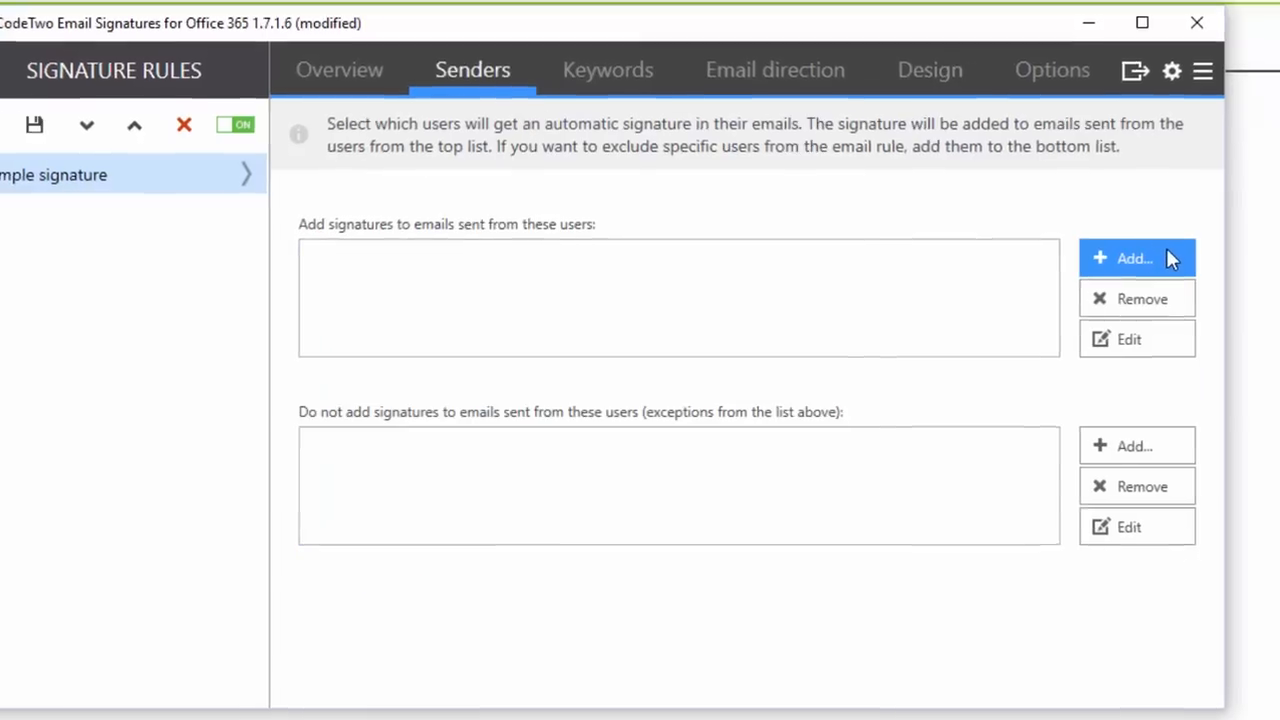
Add senders to the rule using an Azure AD filter.
click(1132, 258)
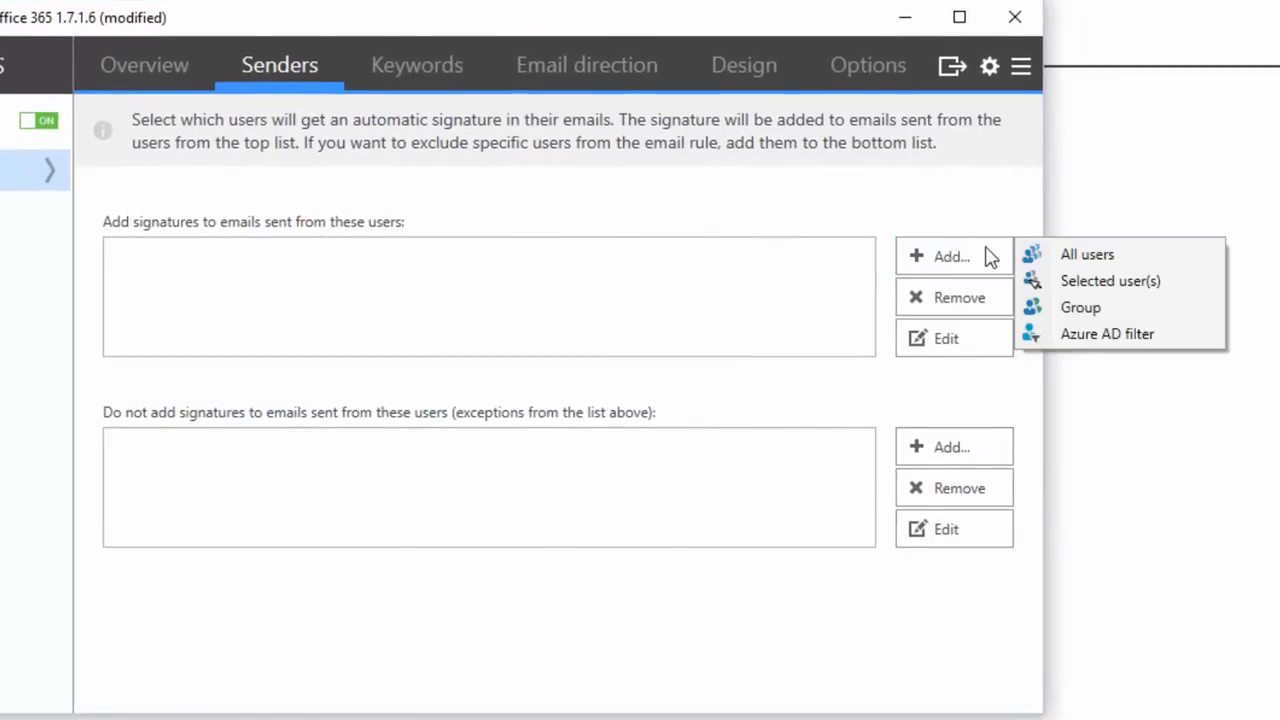
mouse_move(1190, 290)
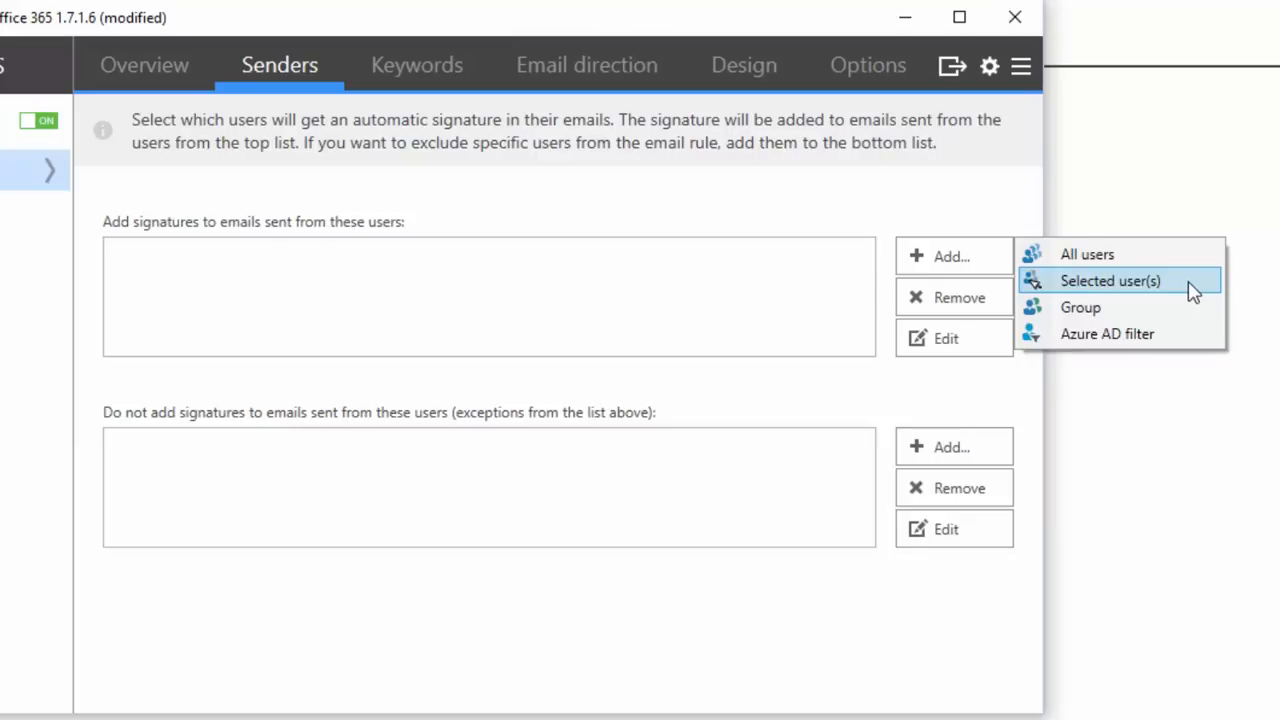
mouse_move(1188, 308)
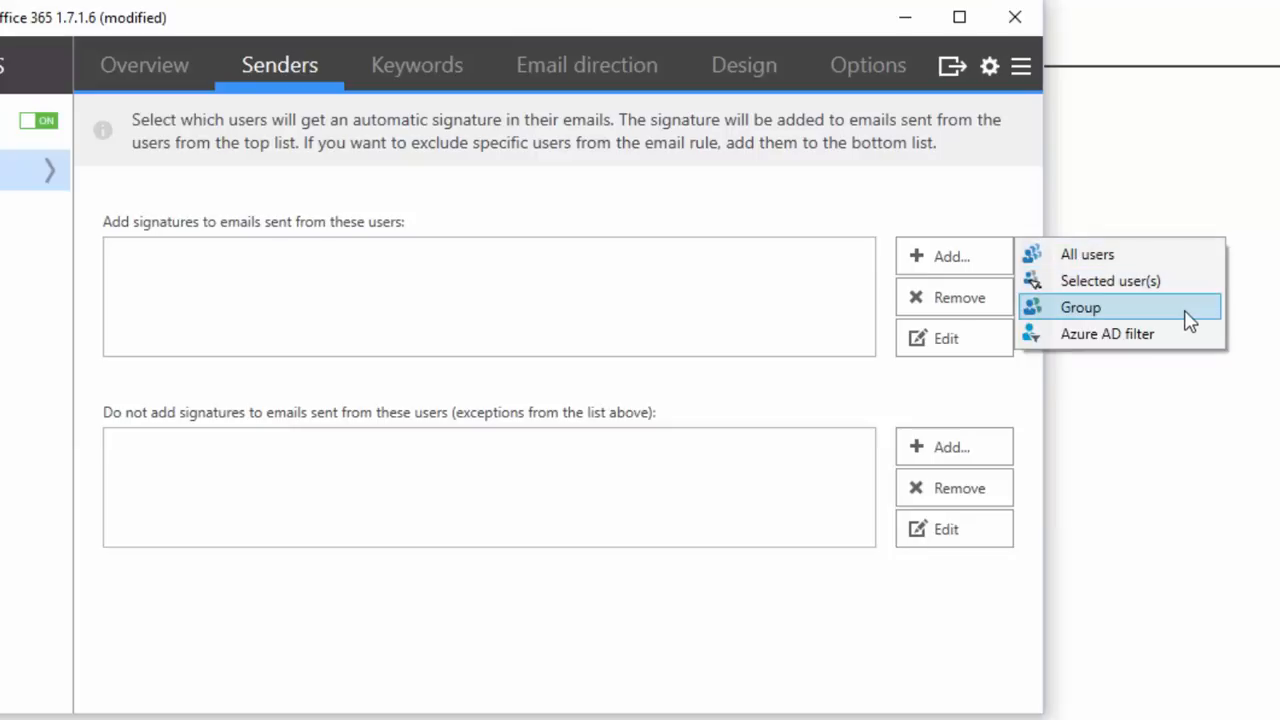
mouse_move(1196, 344)
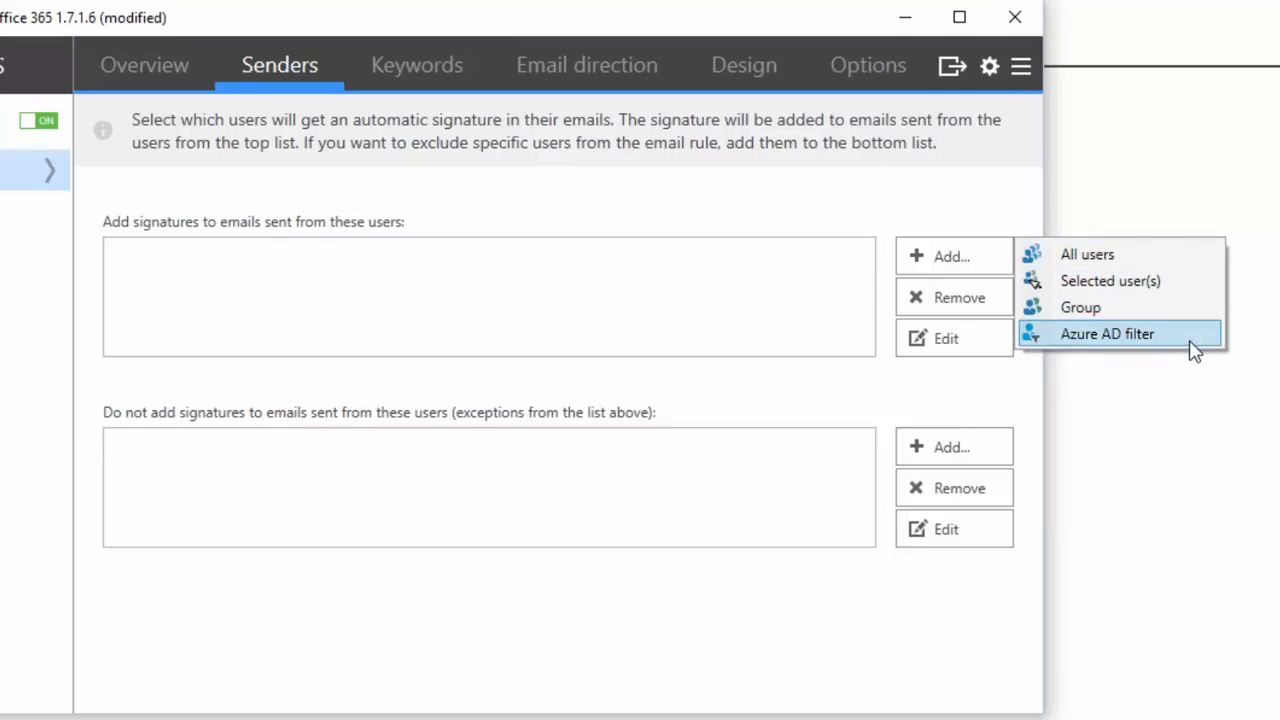
click(1108, 332)
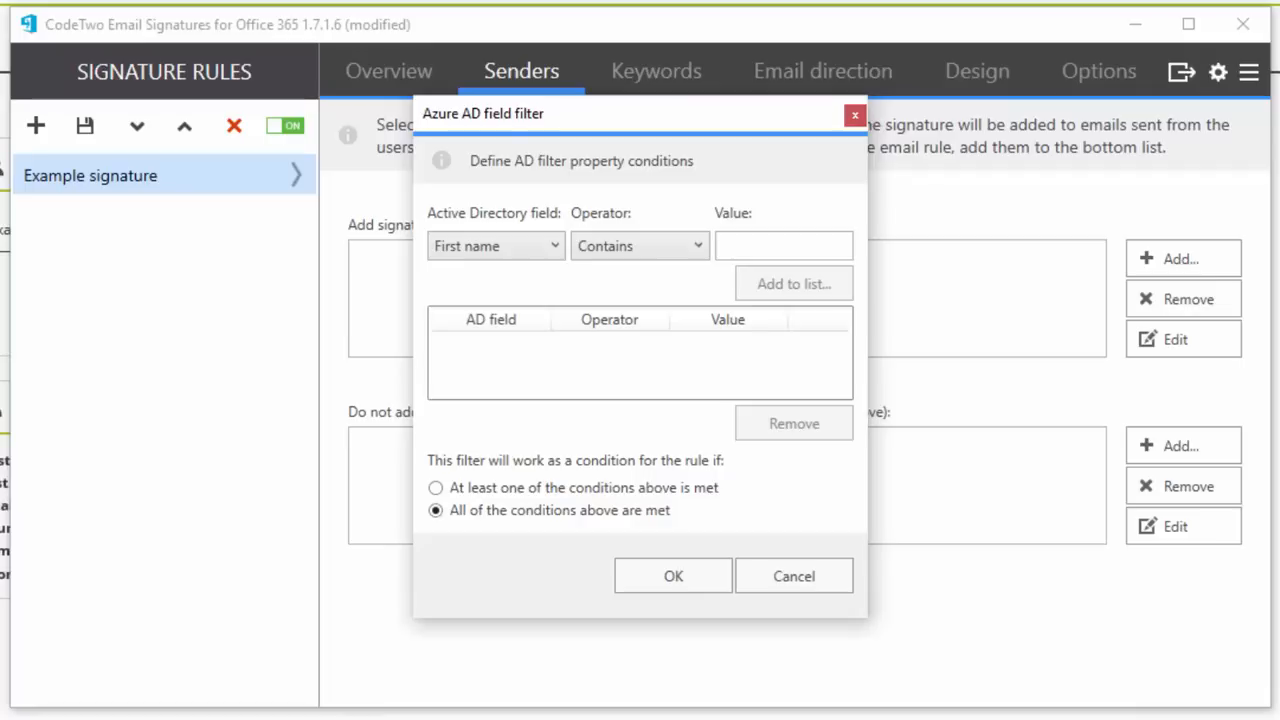
mouse_move(668, 524)
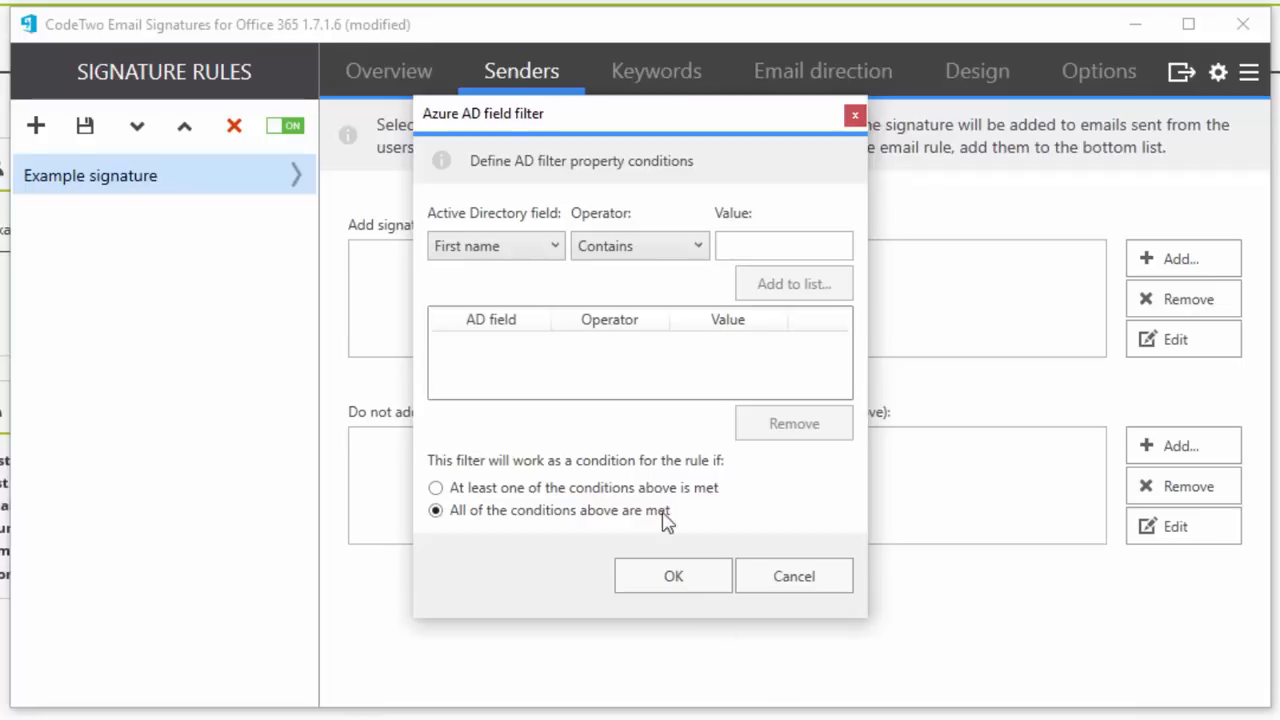
Add Title Contains conditions for chief, director and president.
click(496, 244)
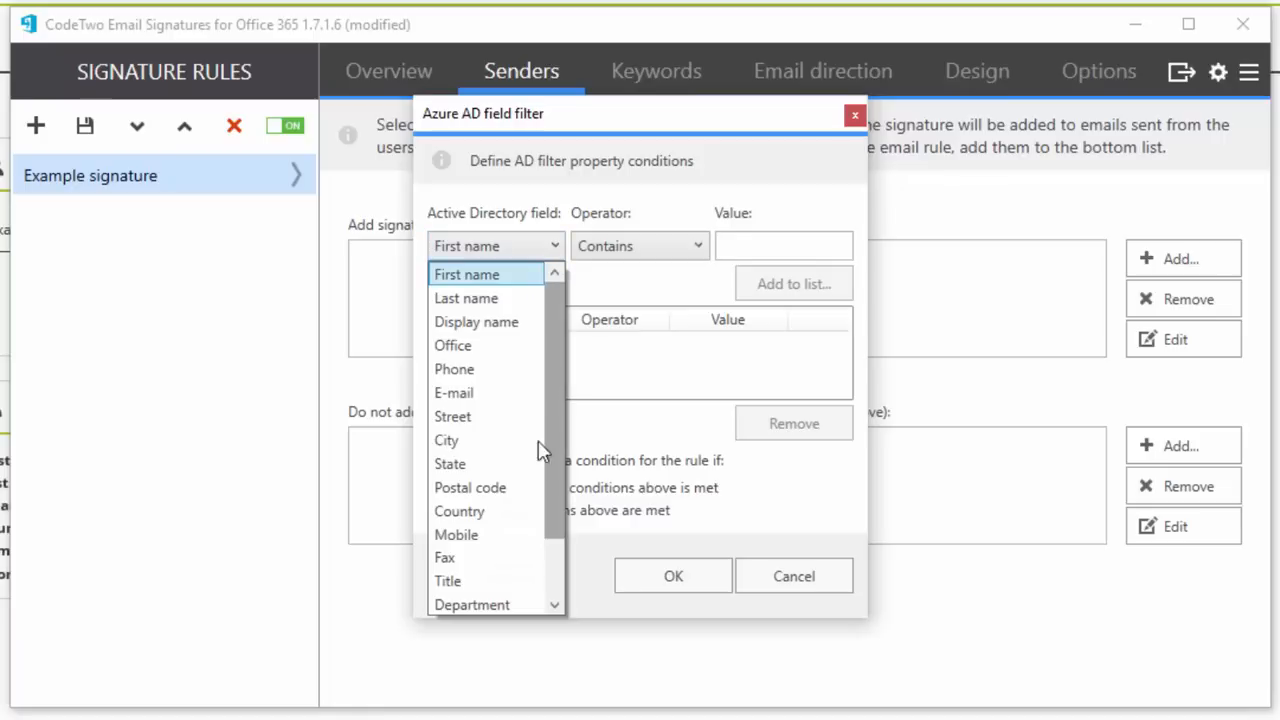
click(448, 580)
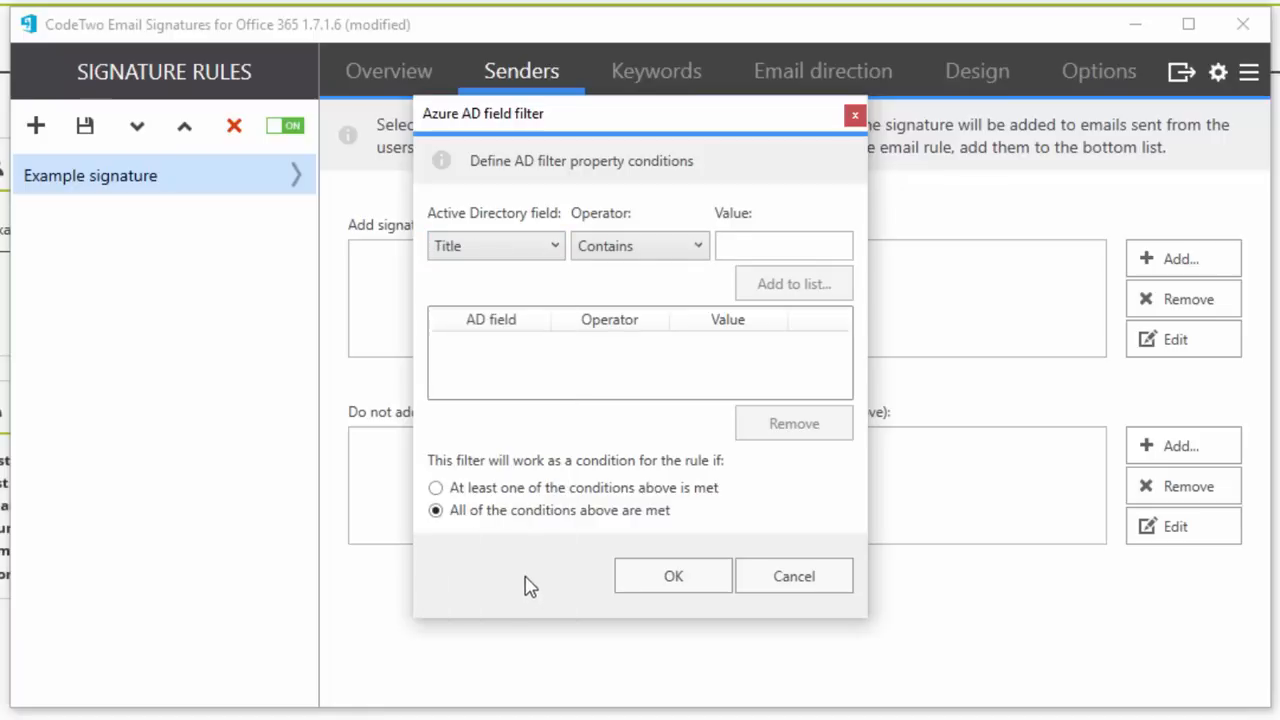
text(chief)
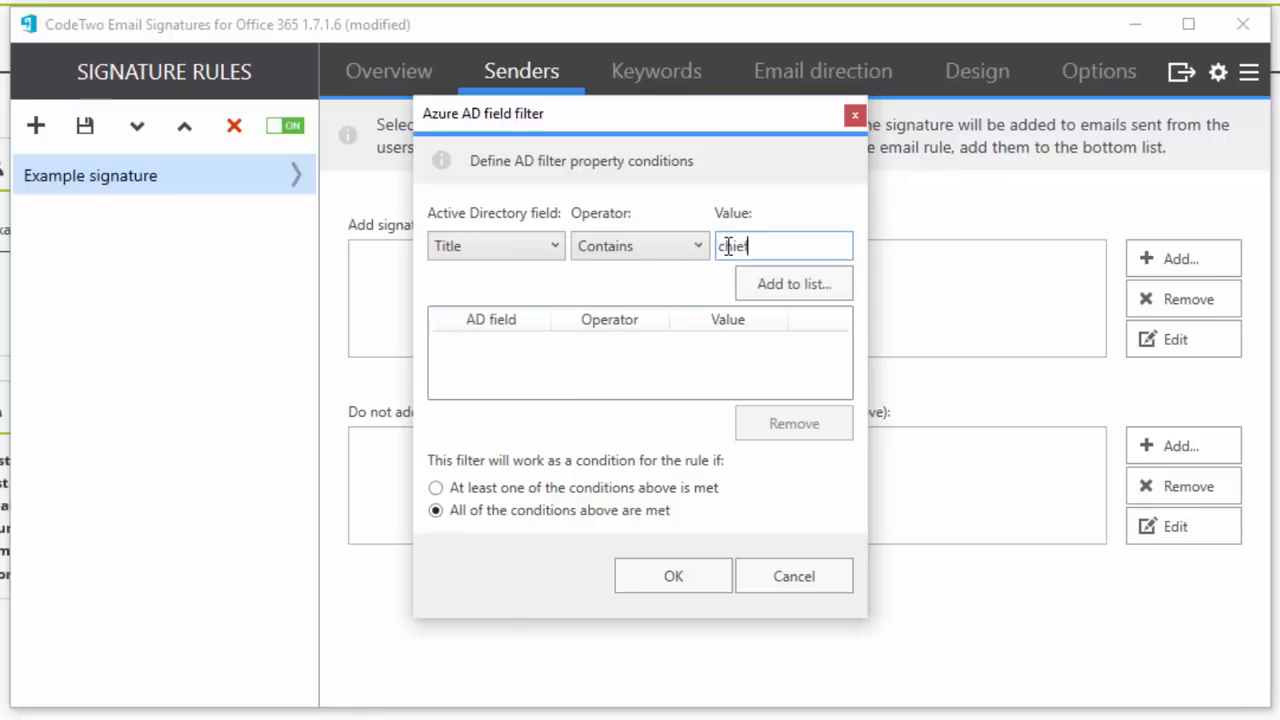
click(792, 284)
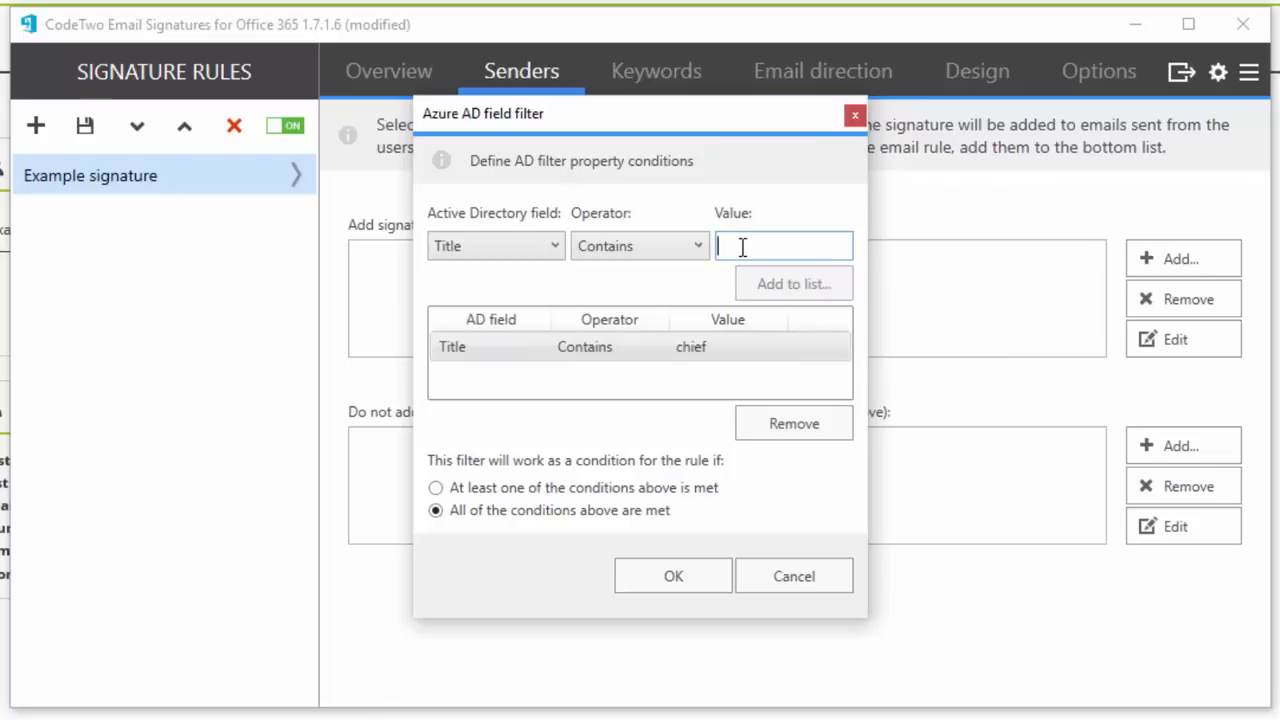
text(director)
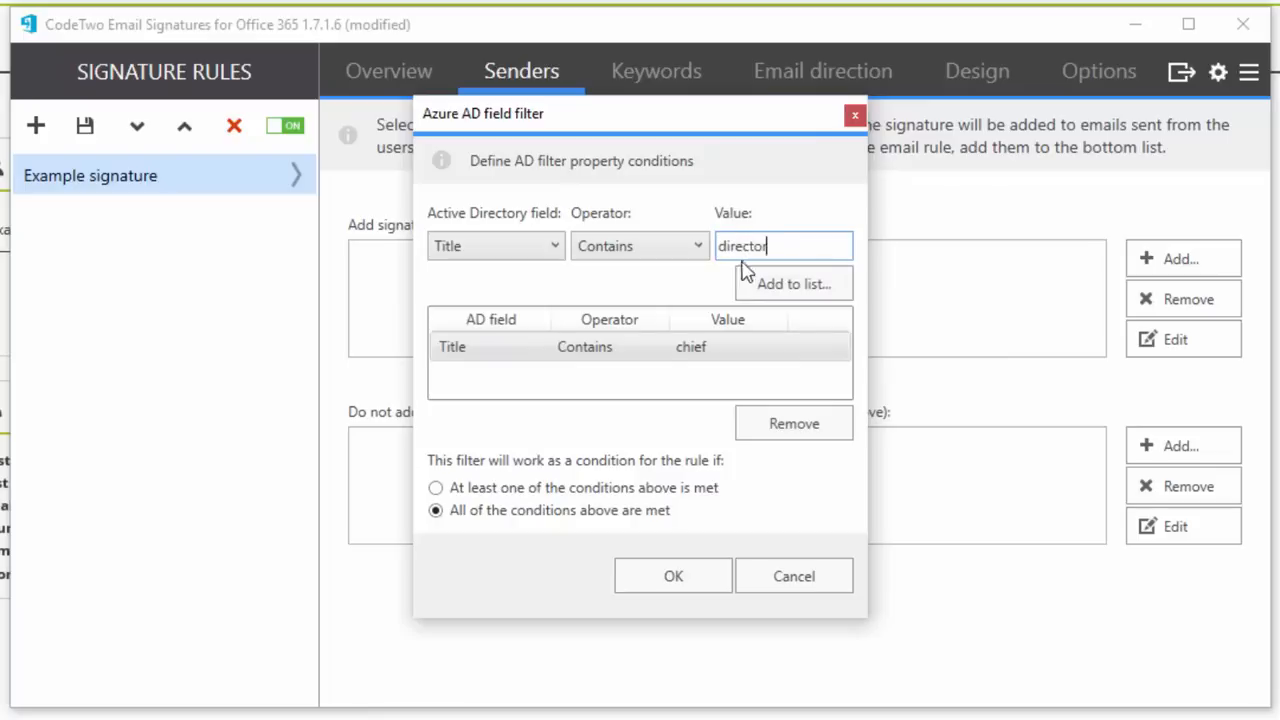
click(792, 284)
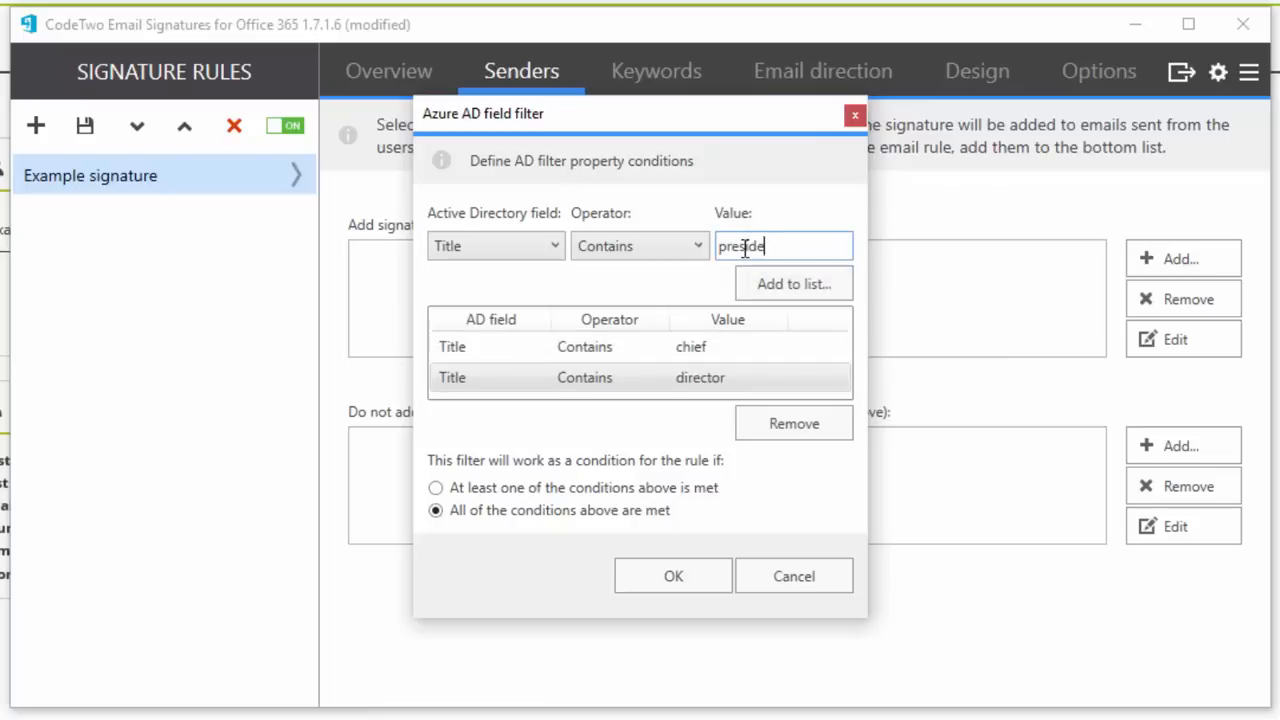
click(792, 284)
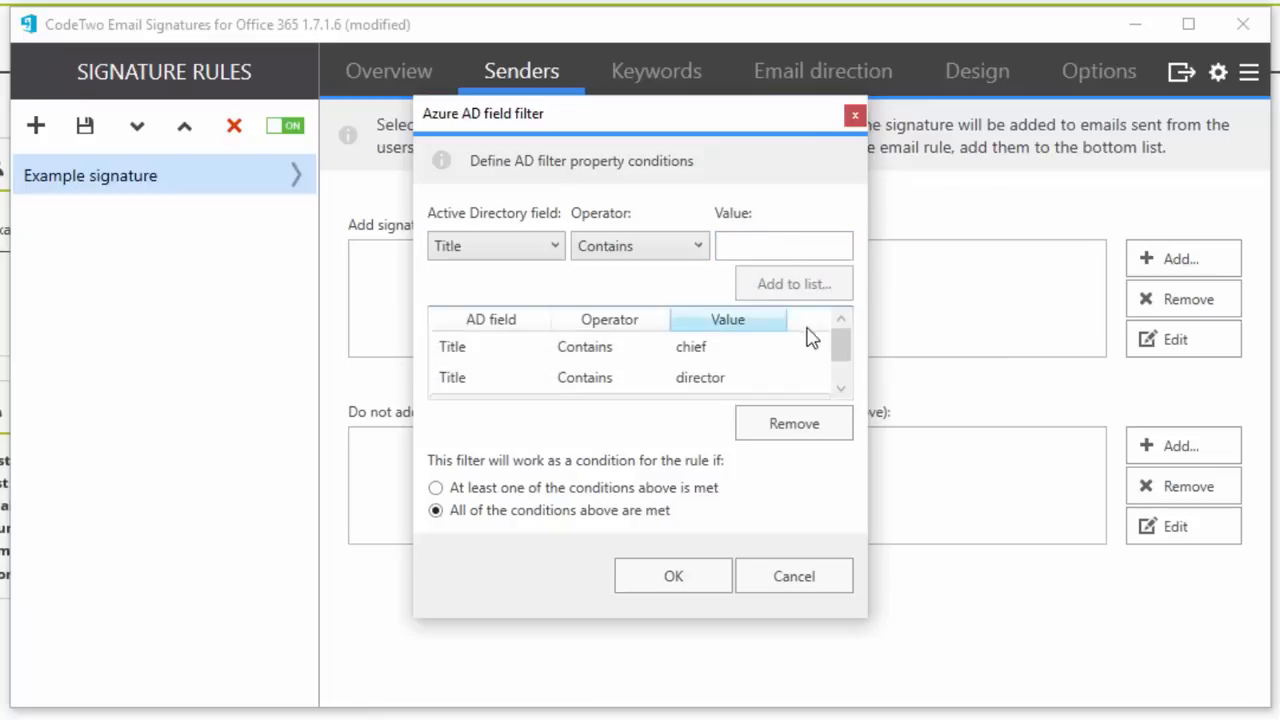
Match senders meeting at least one of the conditions and confirm the AD filter.
scroll(down, 3)
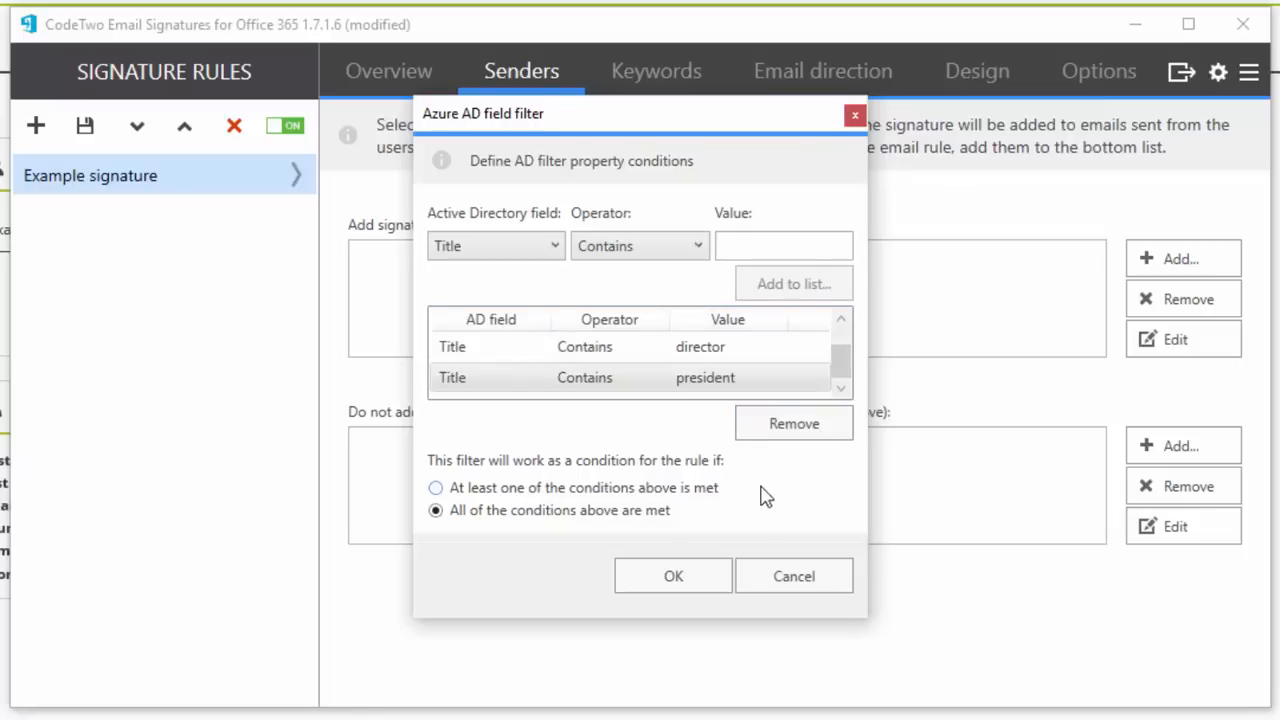
click(436, 488)
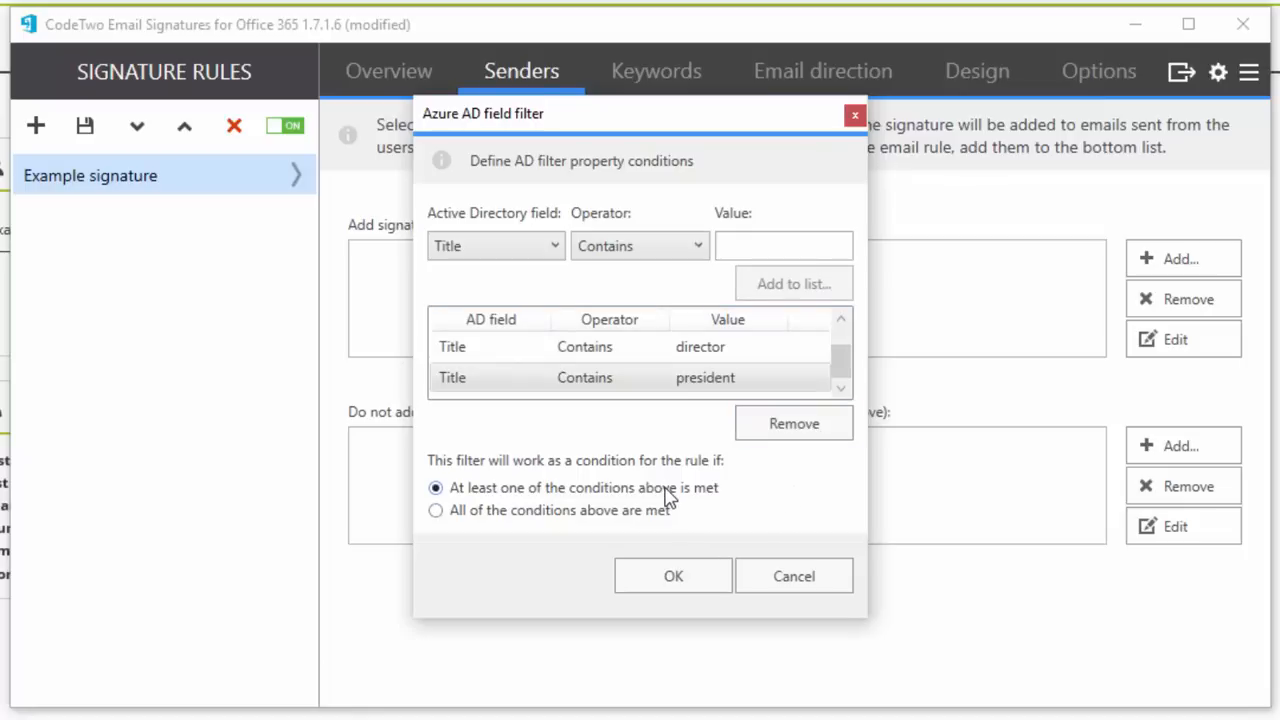
click(672, 576)
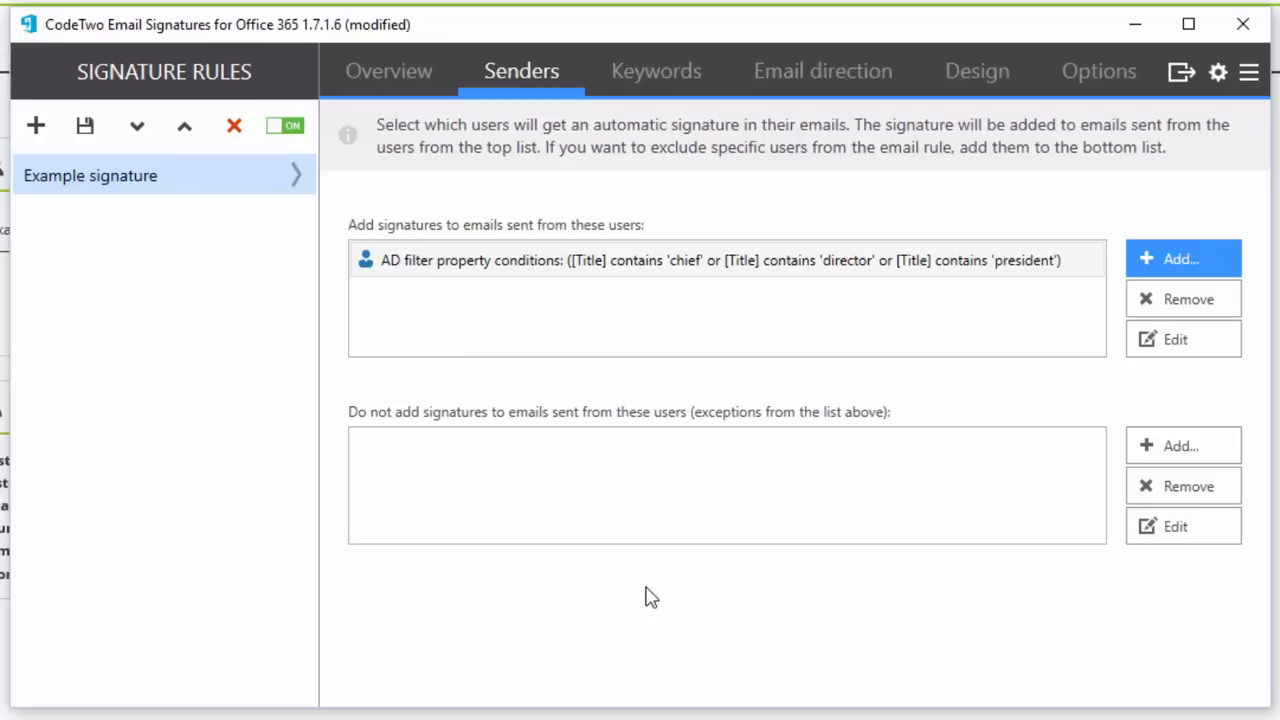
mouse_move(640, 496)
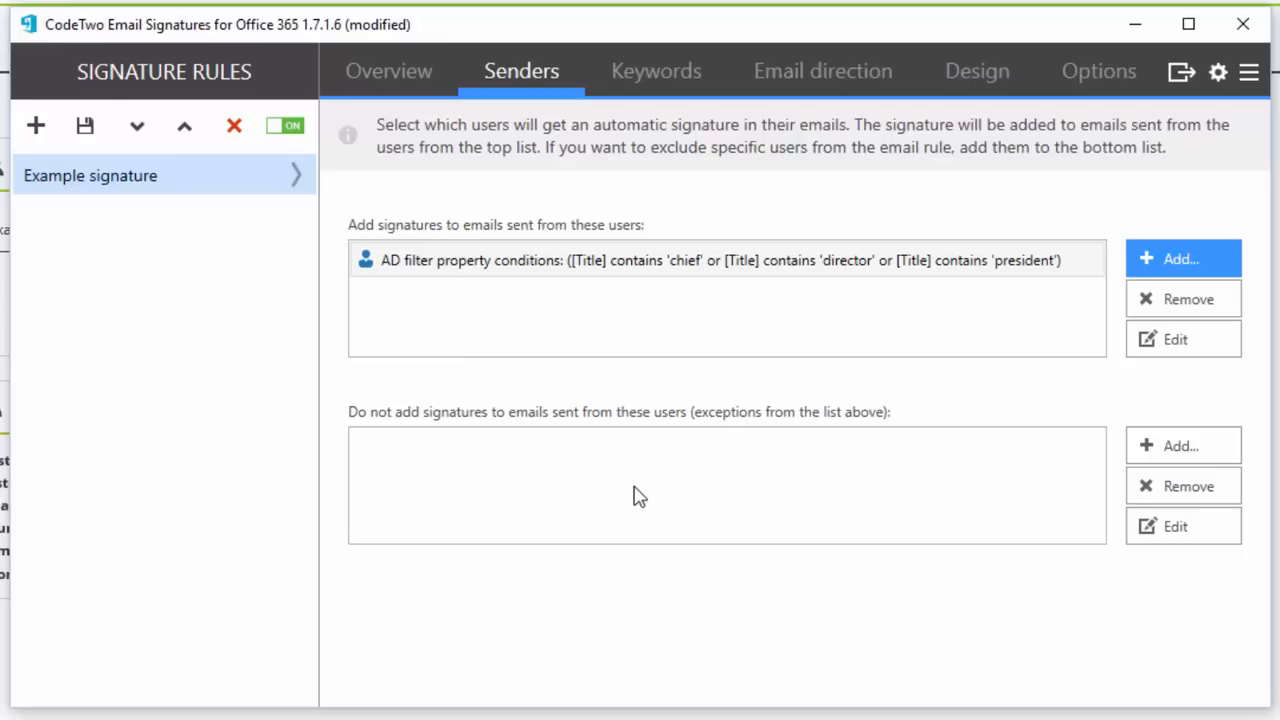
mouse_move(612, 482)
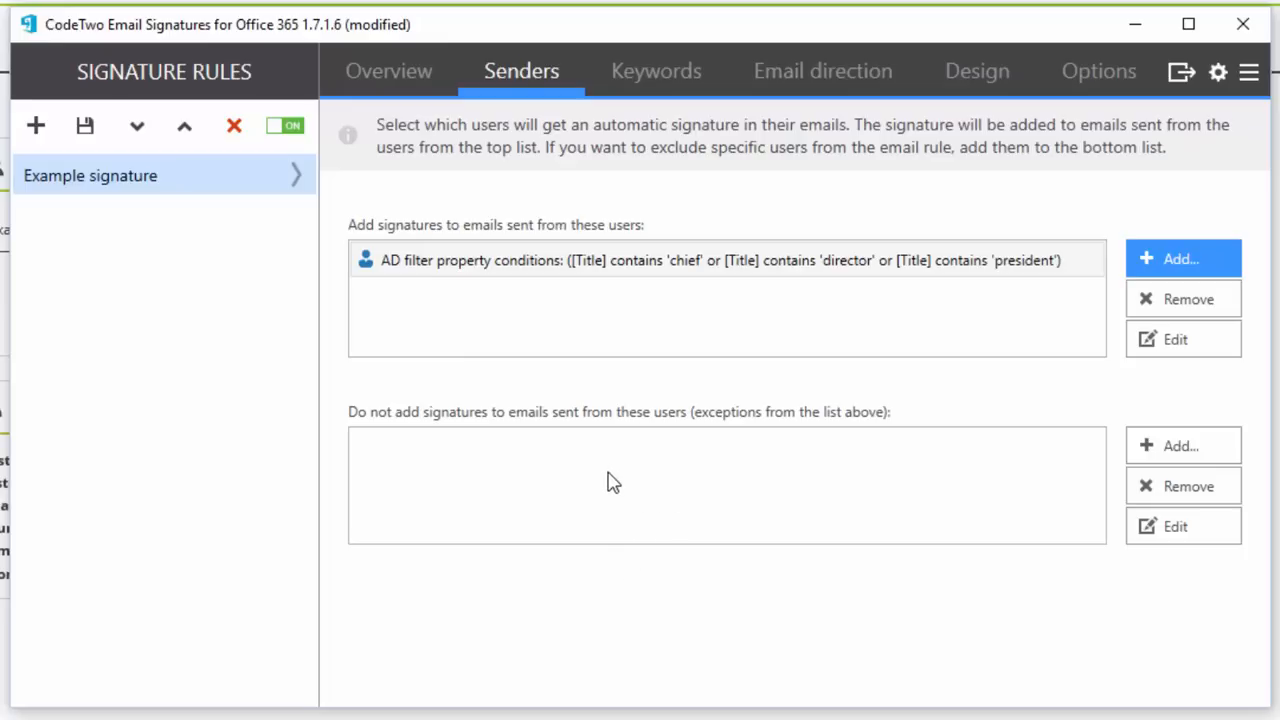
mouse_move(822, 72)
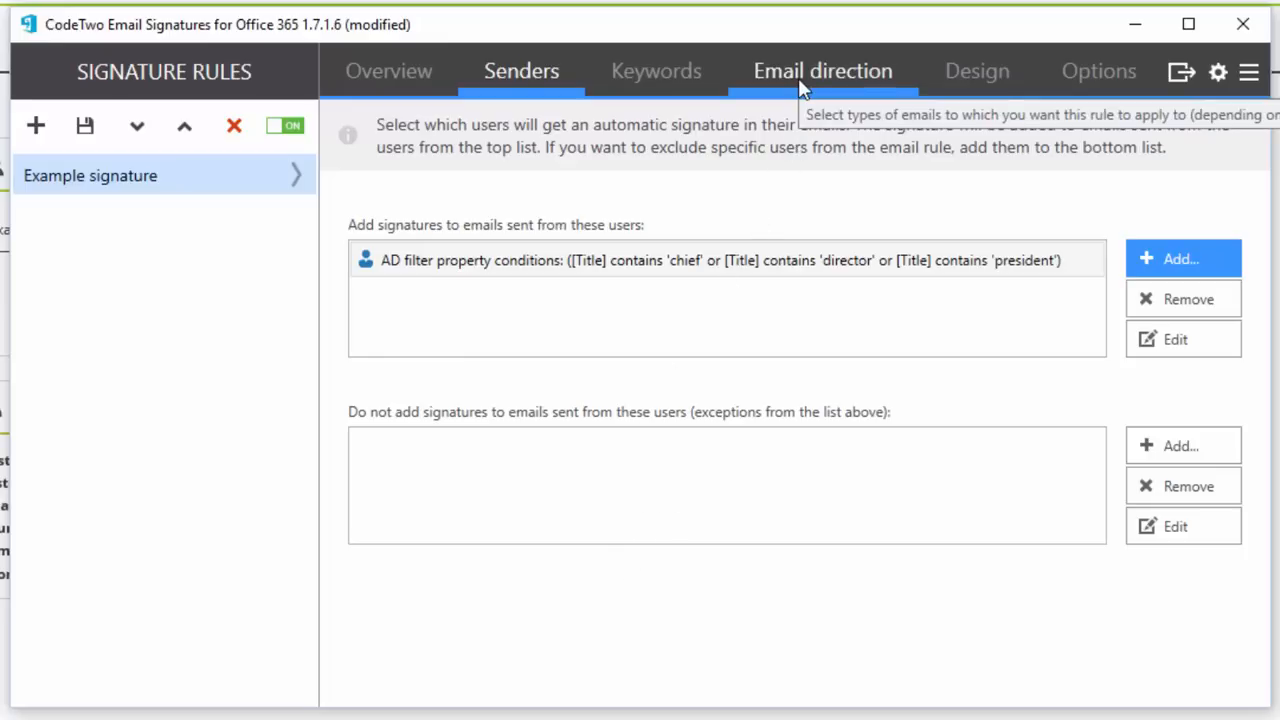
Set the rule's email direction to external only.
click(822, 72)
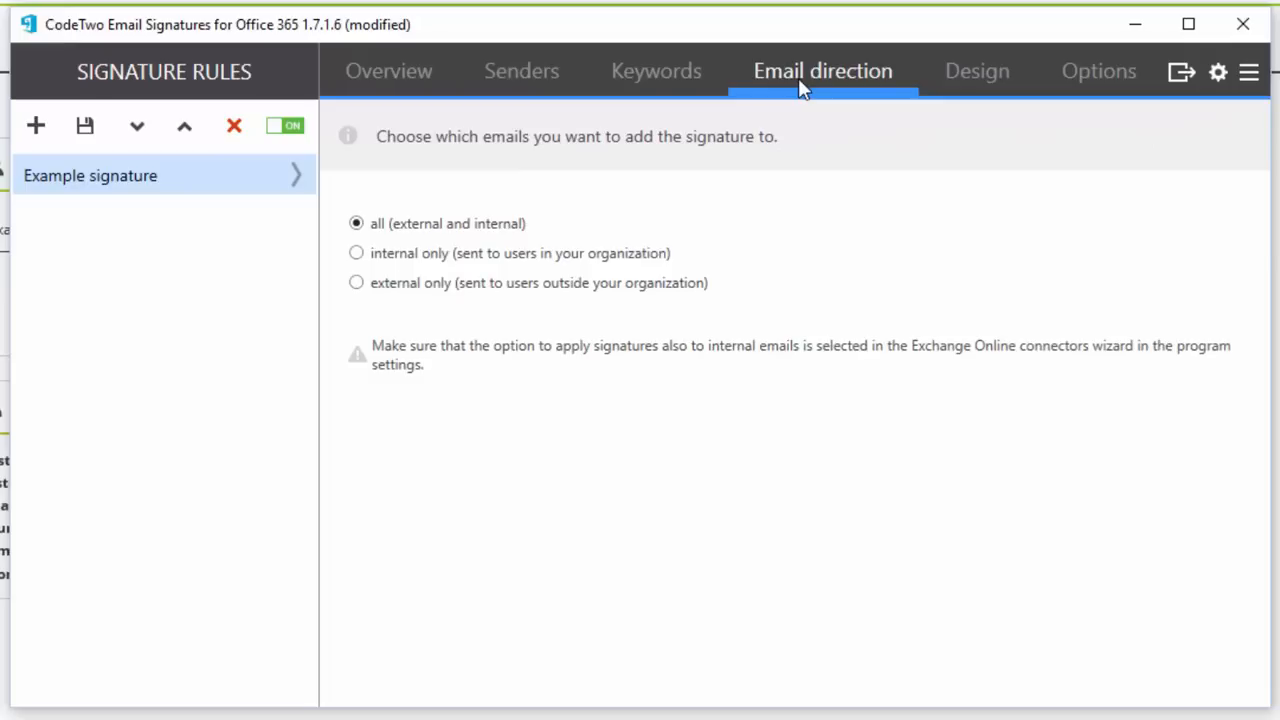
mouse_move(652, 236)
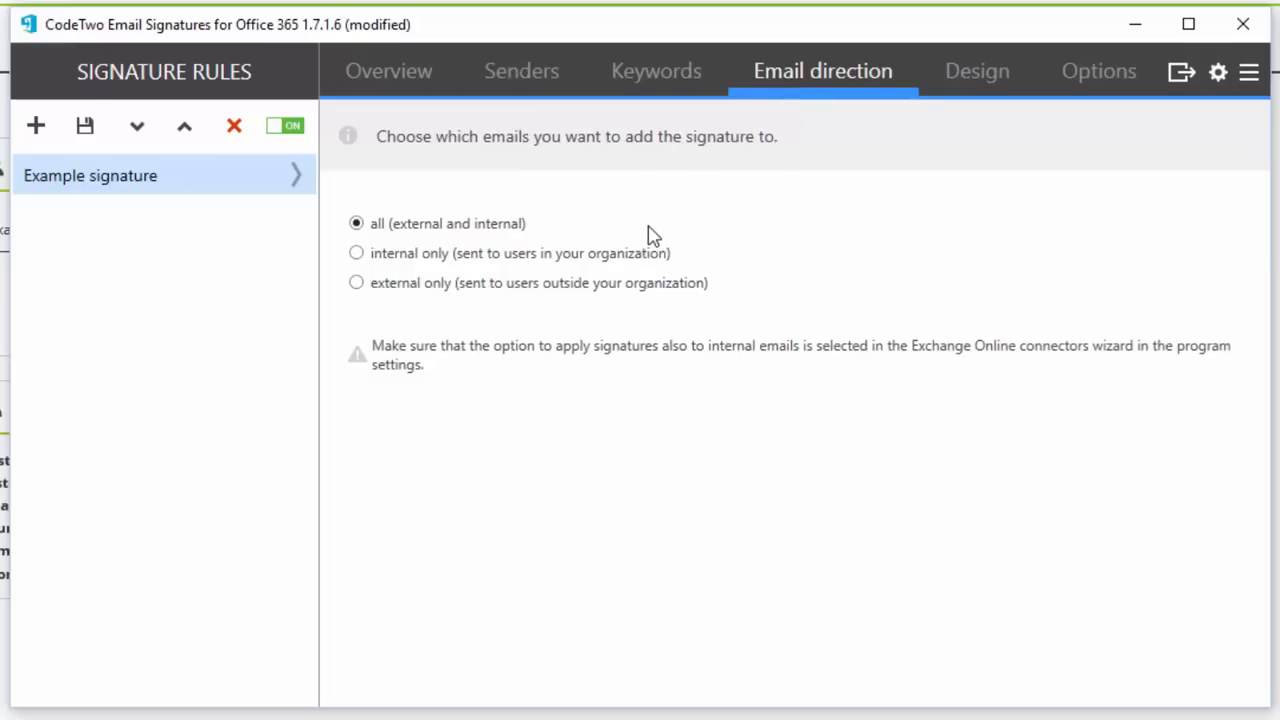
click(356, 252)
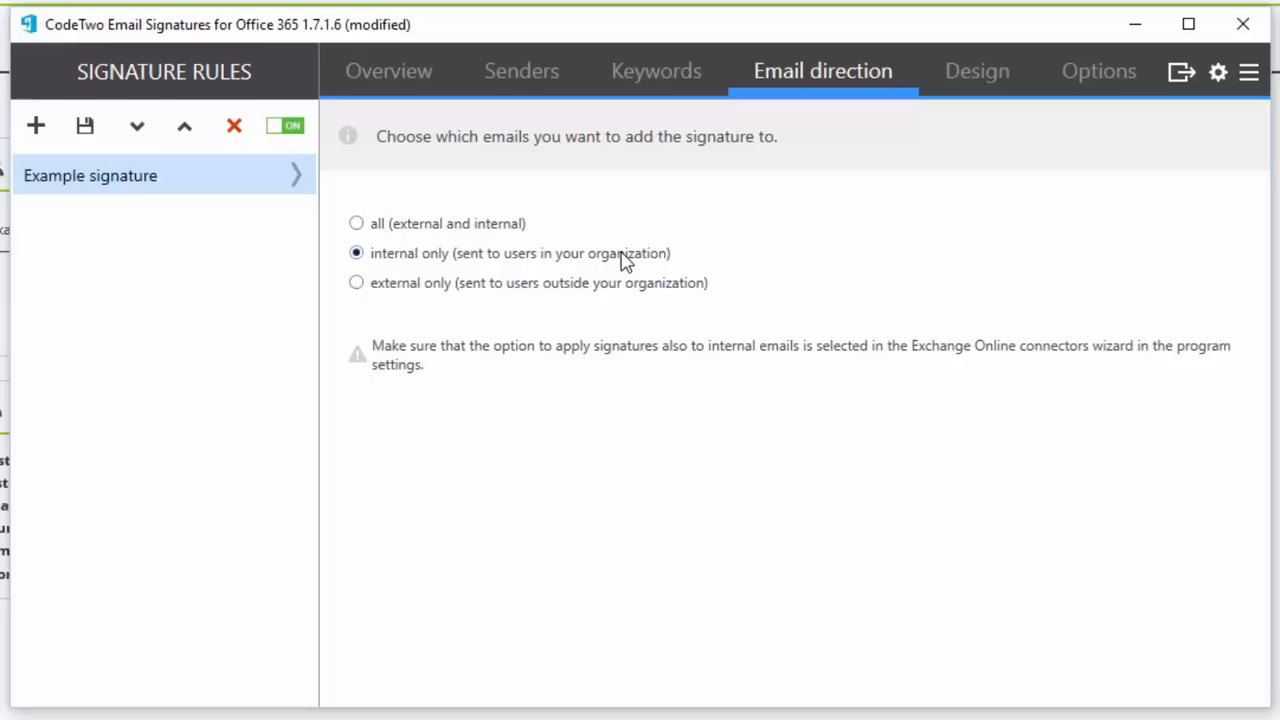
click(356, 282)
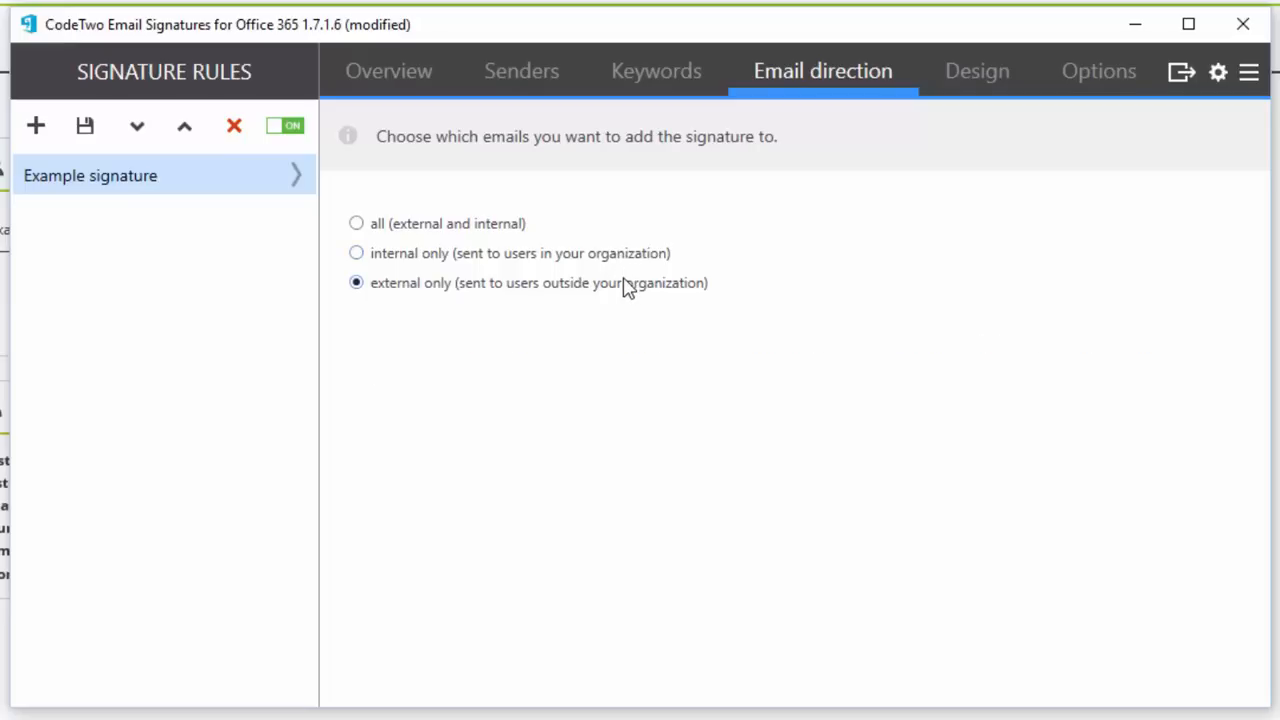
click(356, 224)
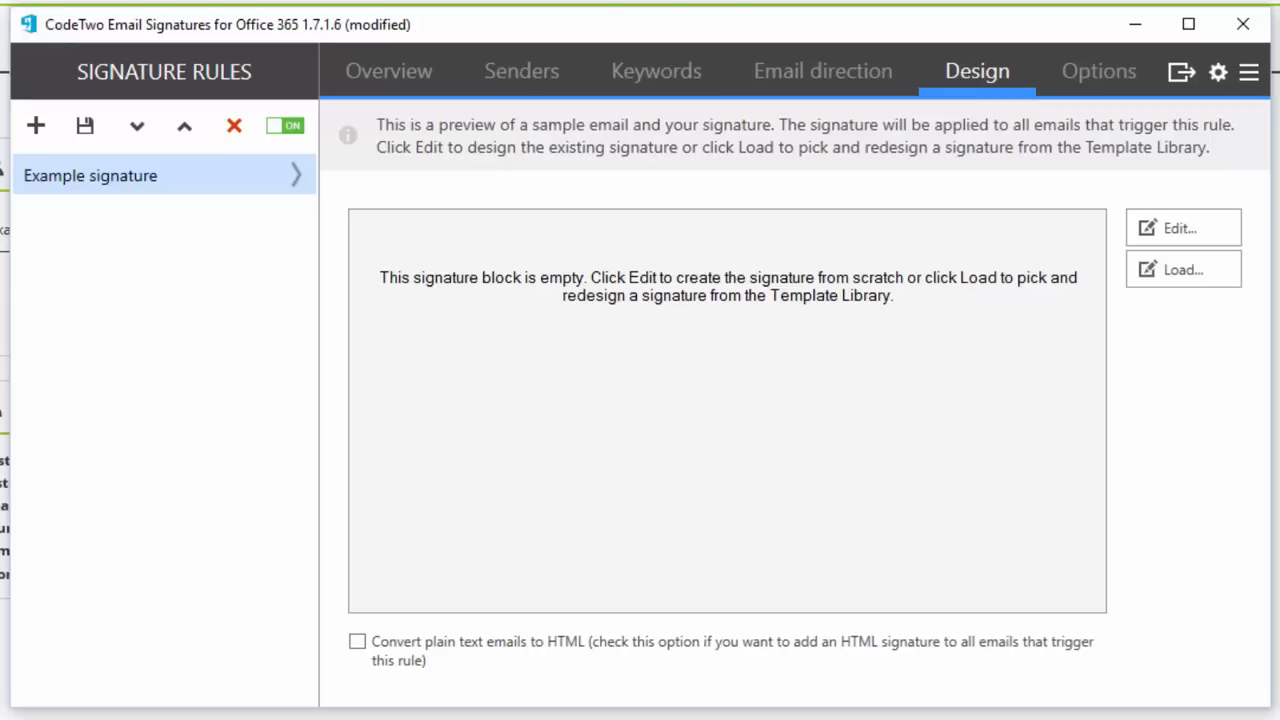
mouse_move(1184, 228)
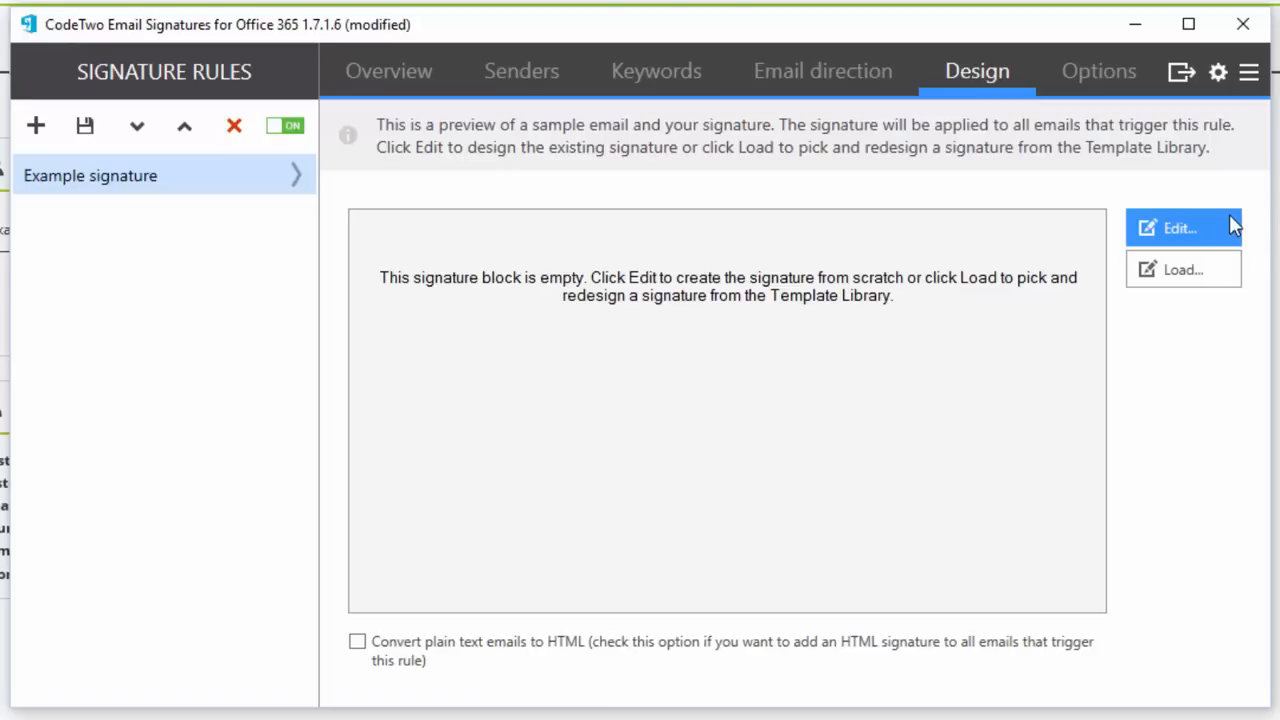
mouse_move(1232, 276)
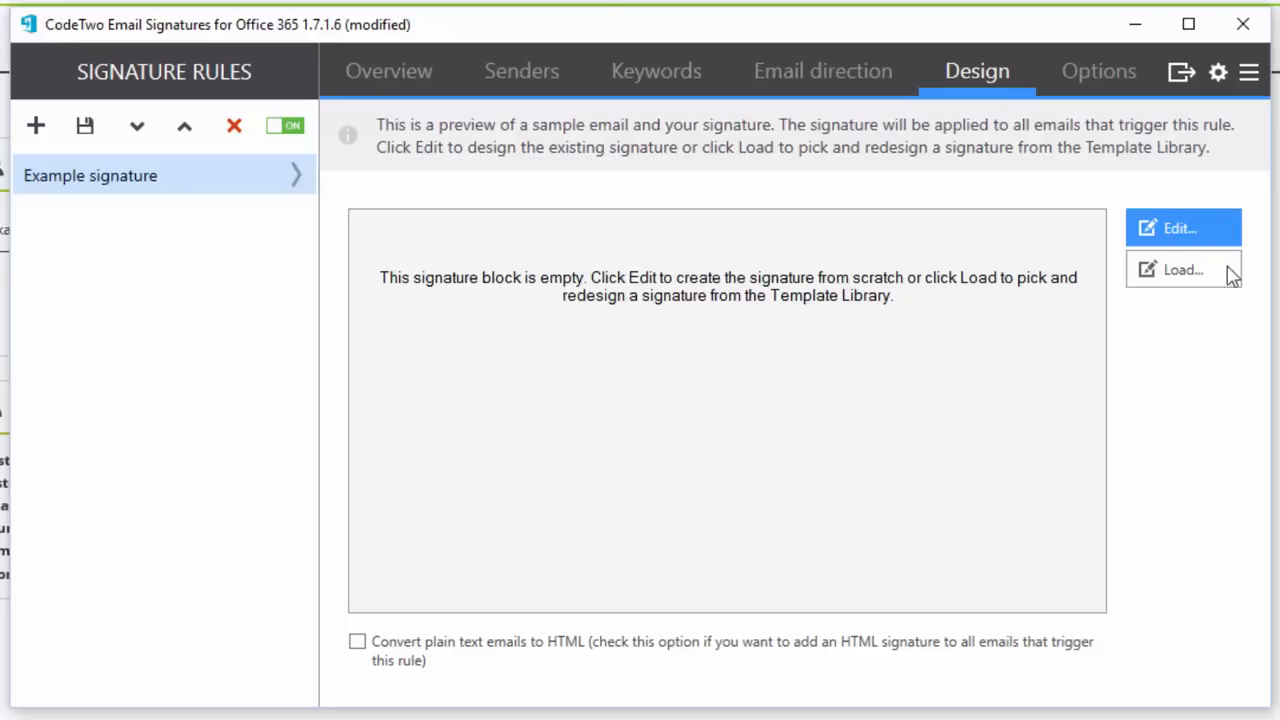
mouse_move(1232, 280)
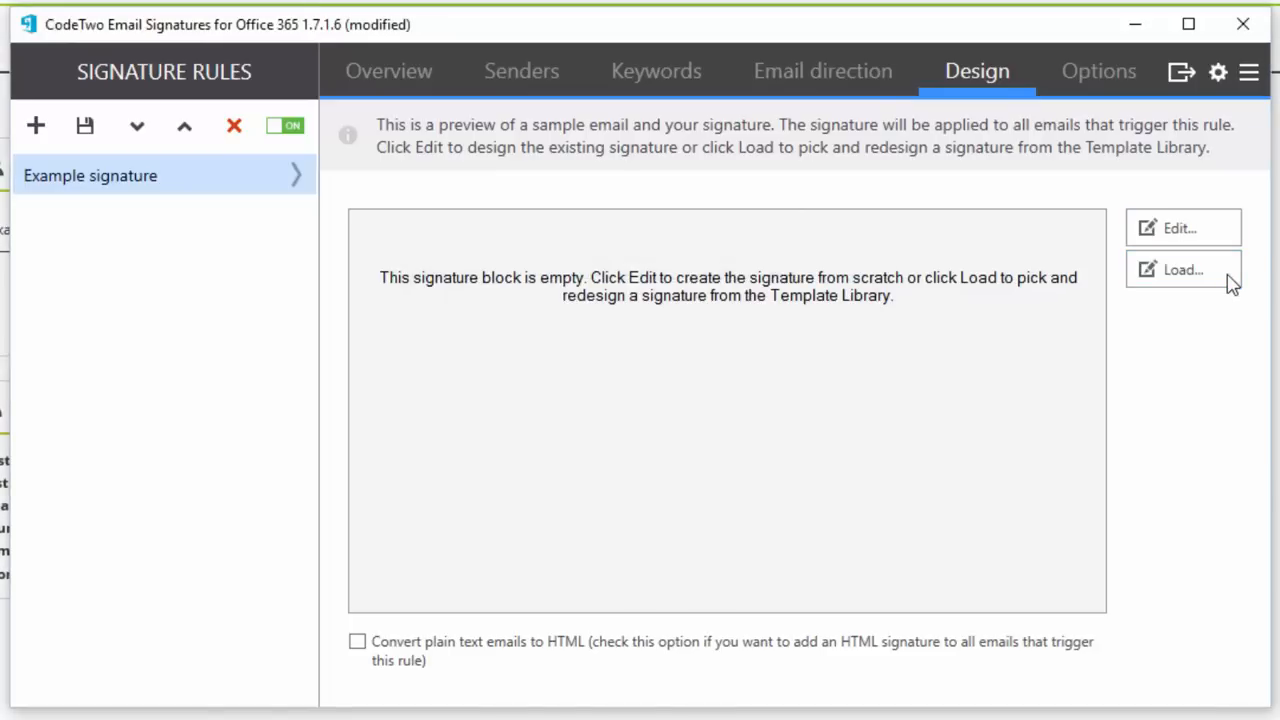
Load the Rocket Travel signature template from the Template Library.
click(1184, 268)
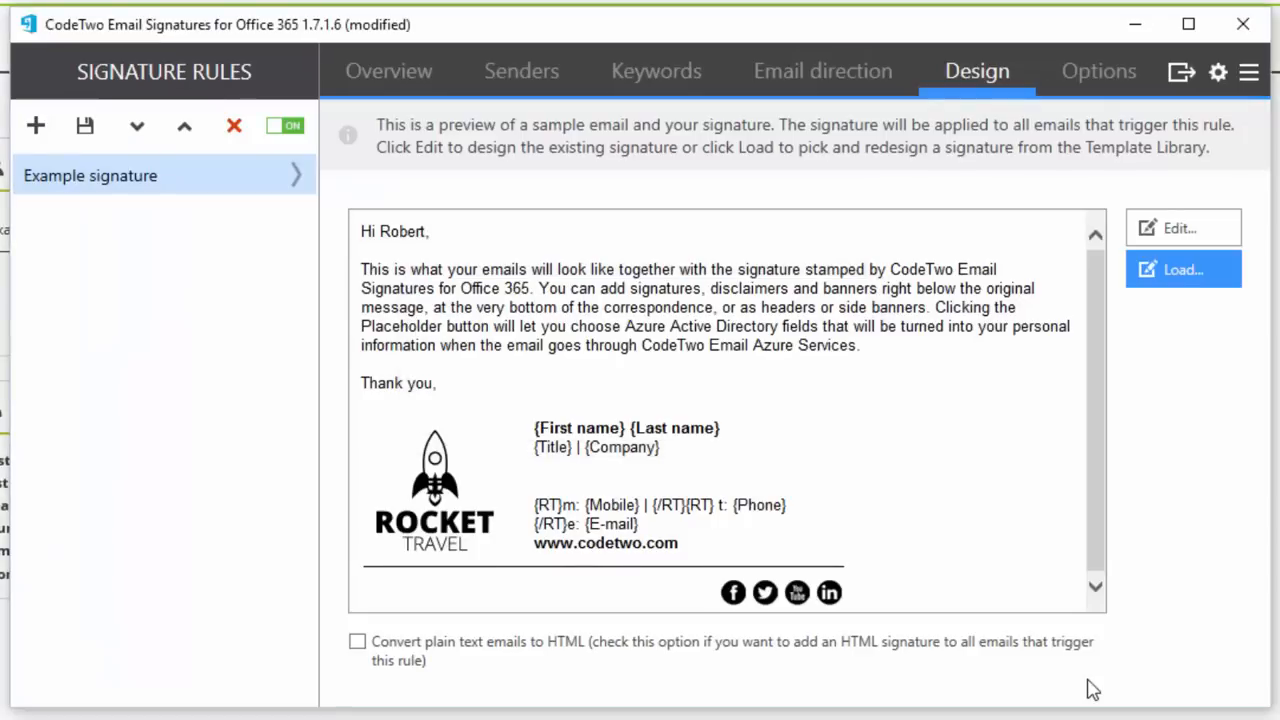
In the signature editor, place the signature at the very bottom of the email conversation.
click(1184, 228)
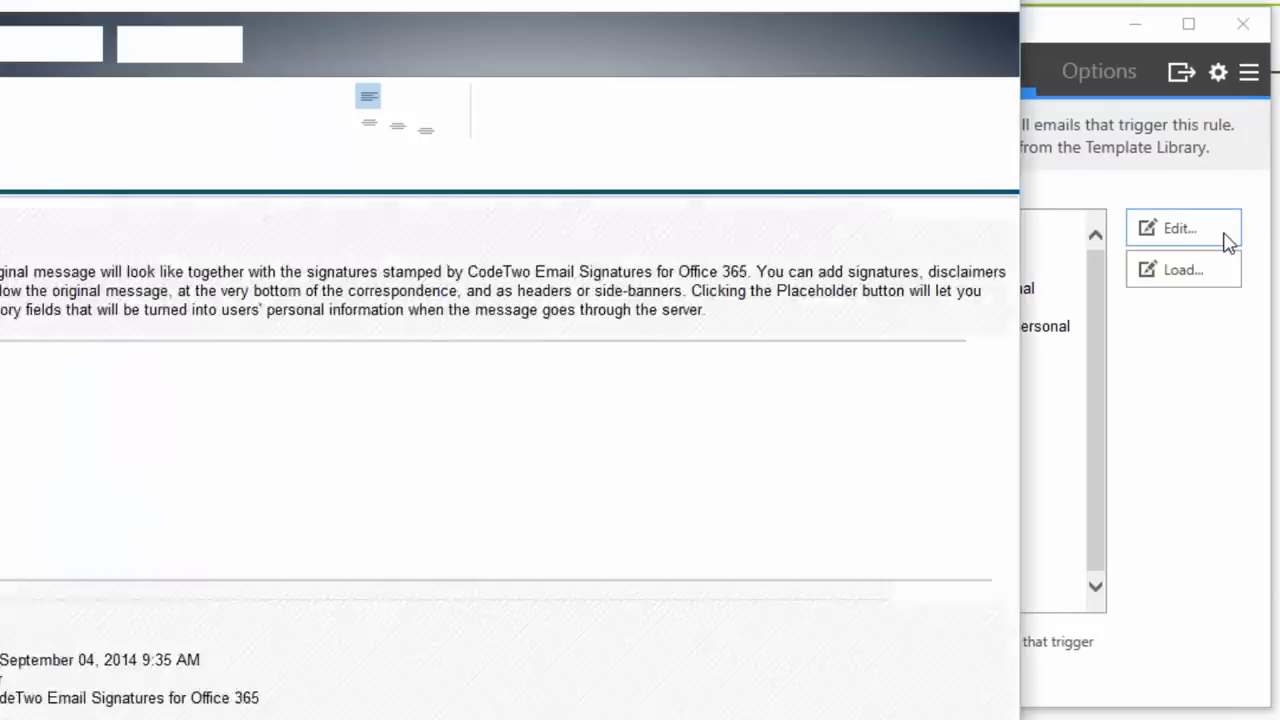
click(1184, 228)
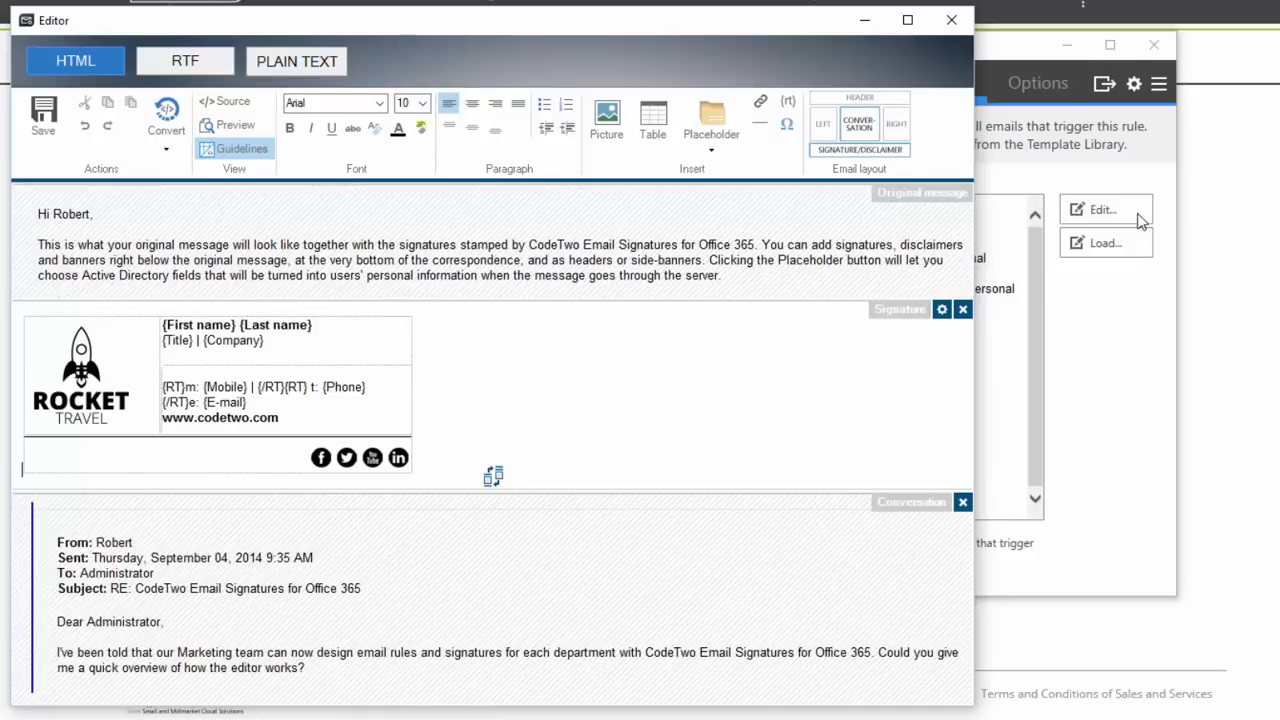
mouse_move(988, 306)
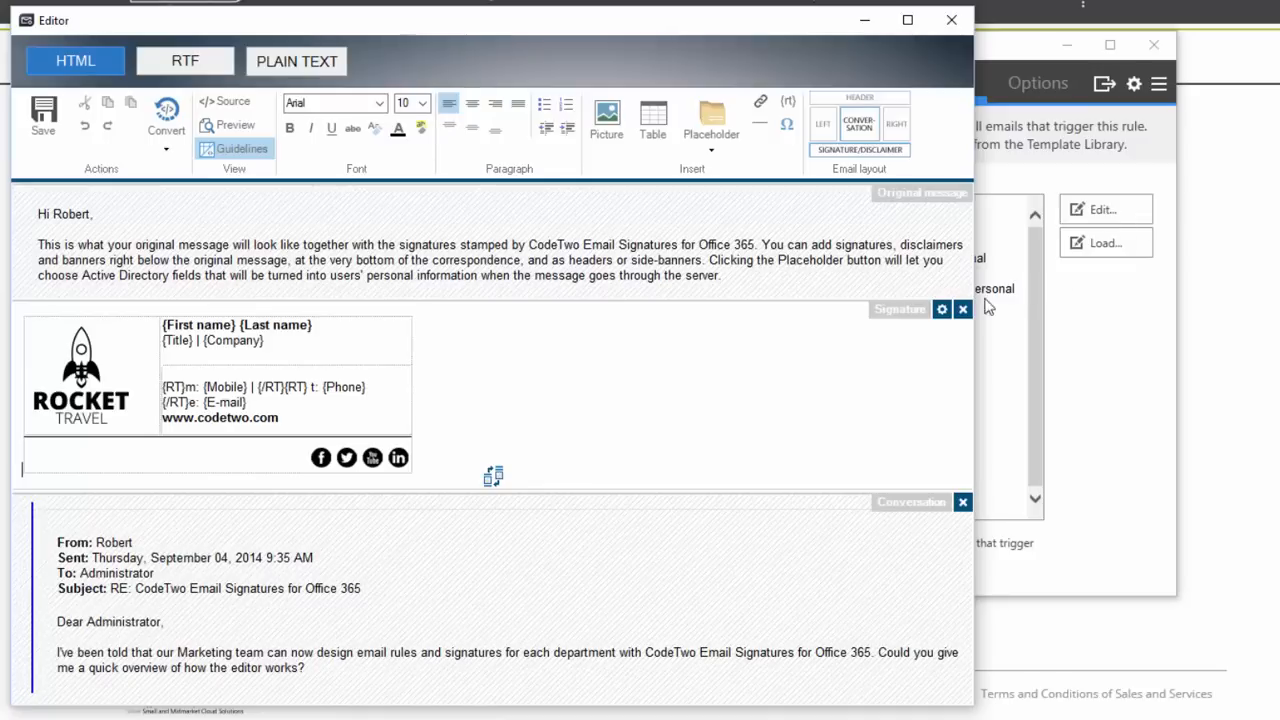
click(940, 308)
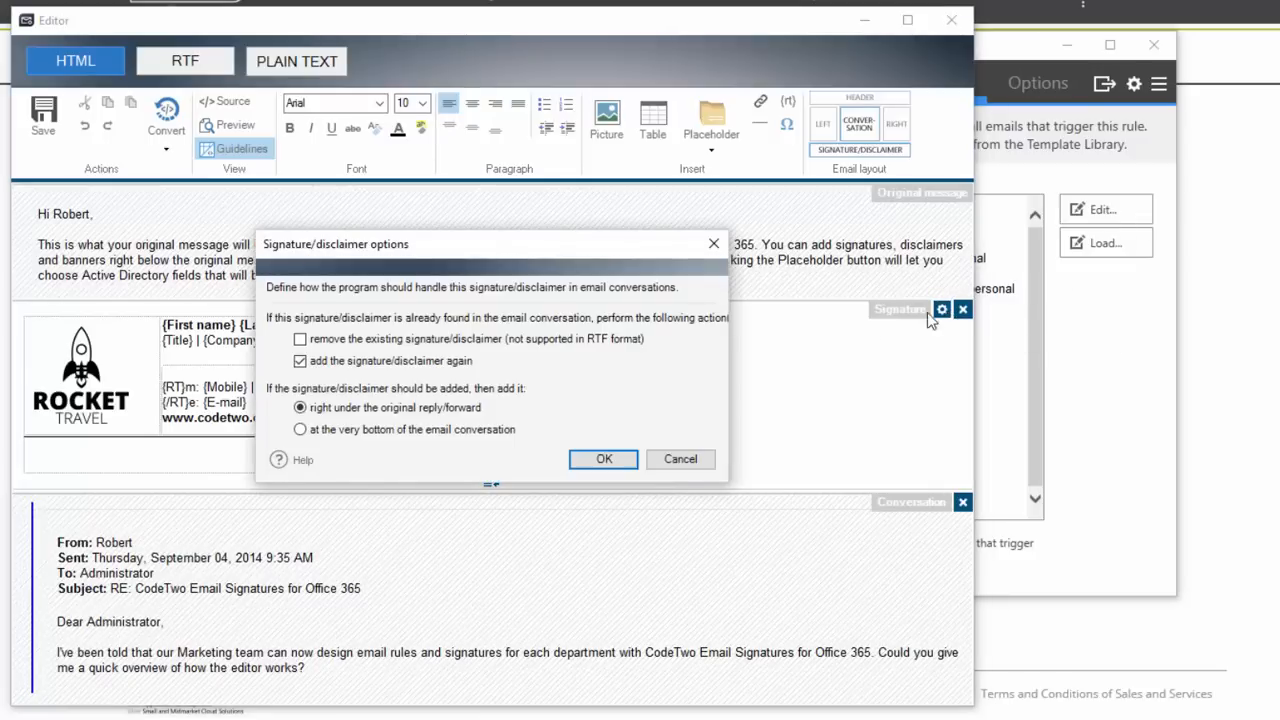
mouse_move(540, 414)
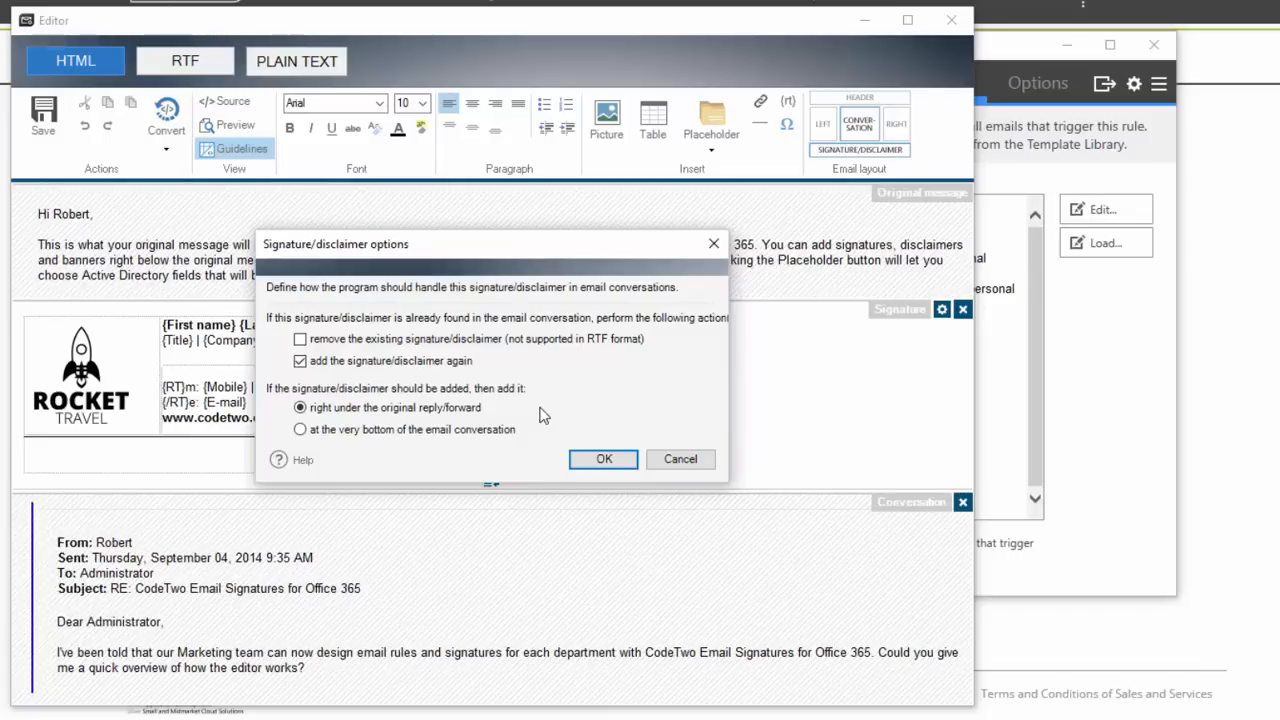
click(300, 428)
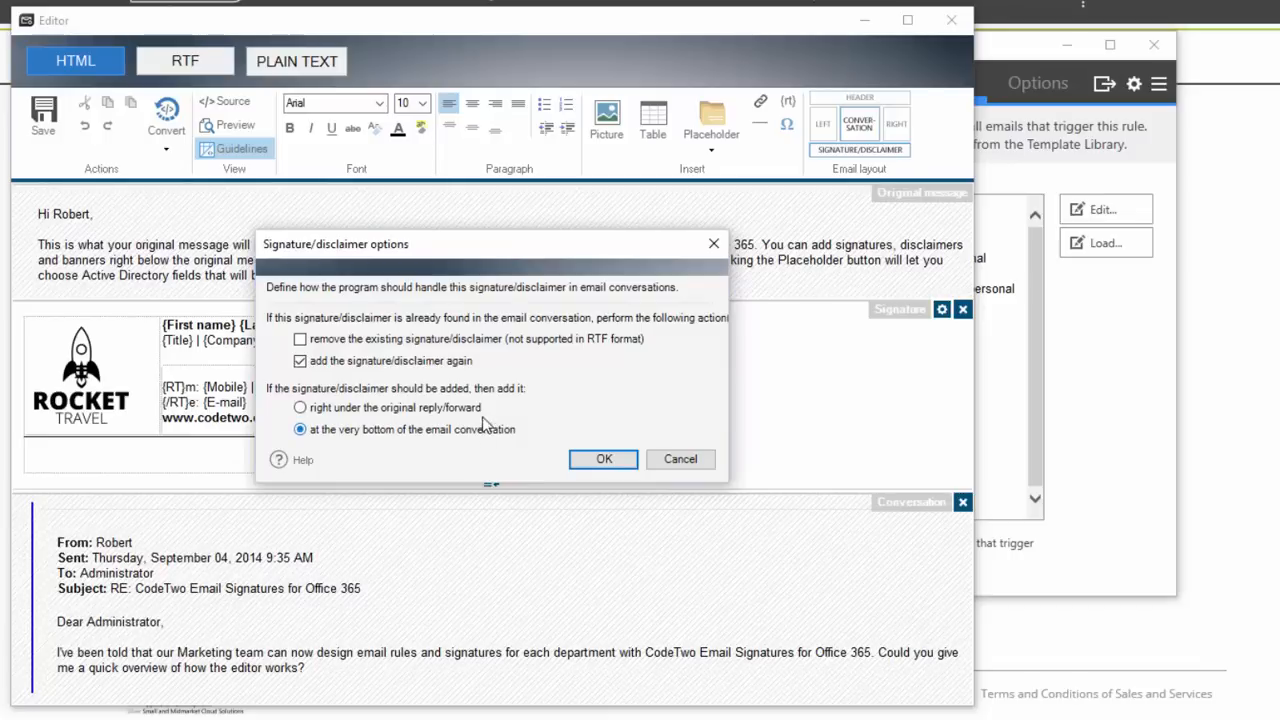
click(604, 458)
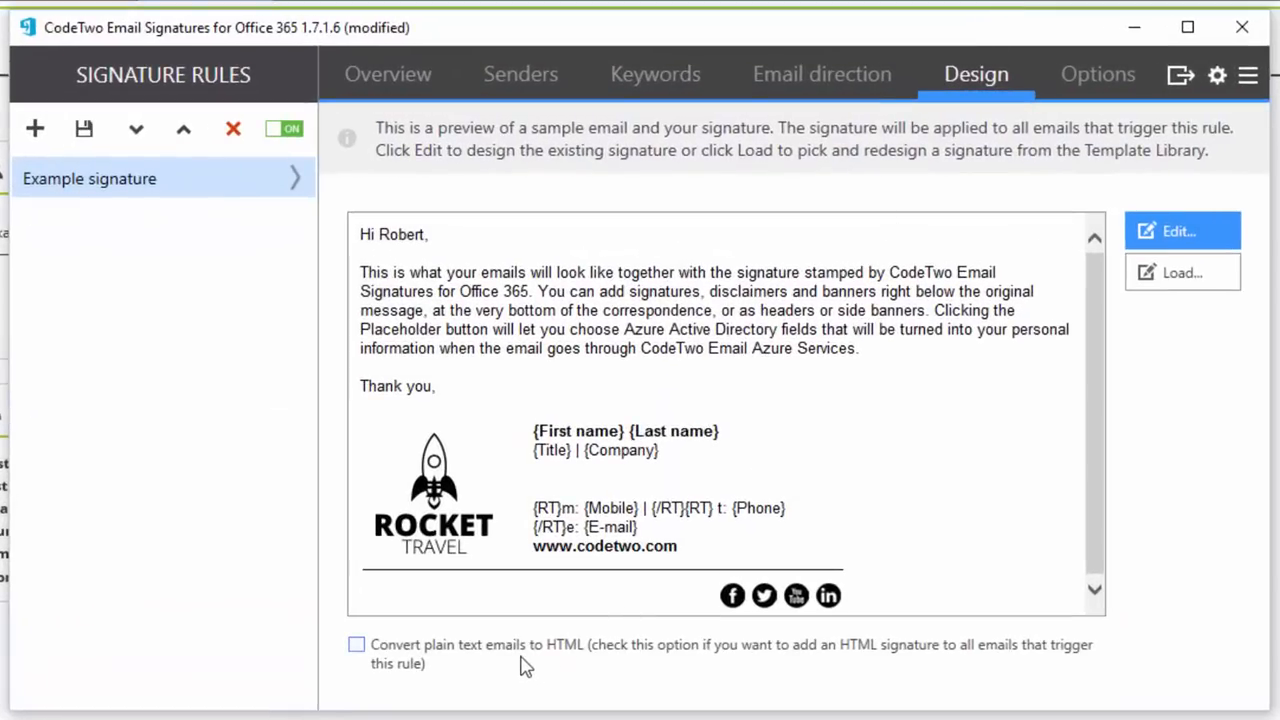
Enable 'Convert plain text emails to HTML' for the Example signature rule.
click(356, 644)
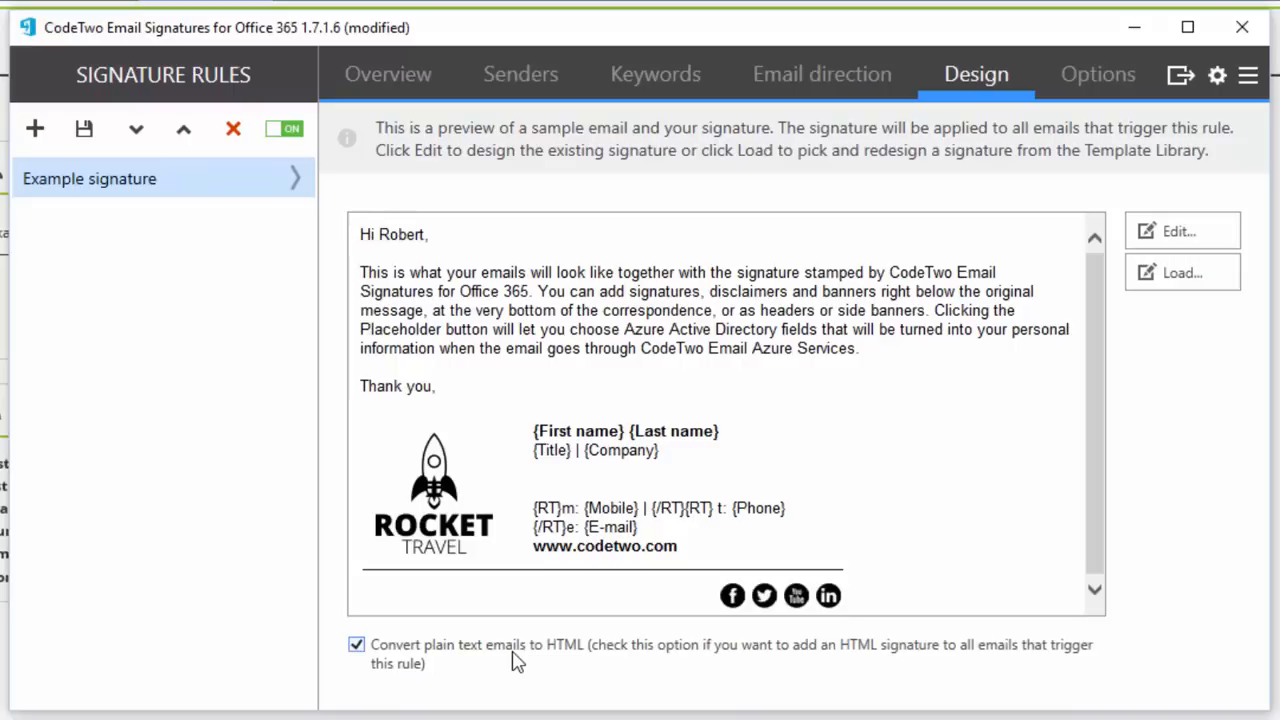
mouse_move(528, 668)
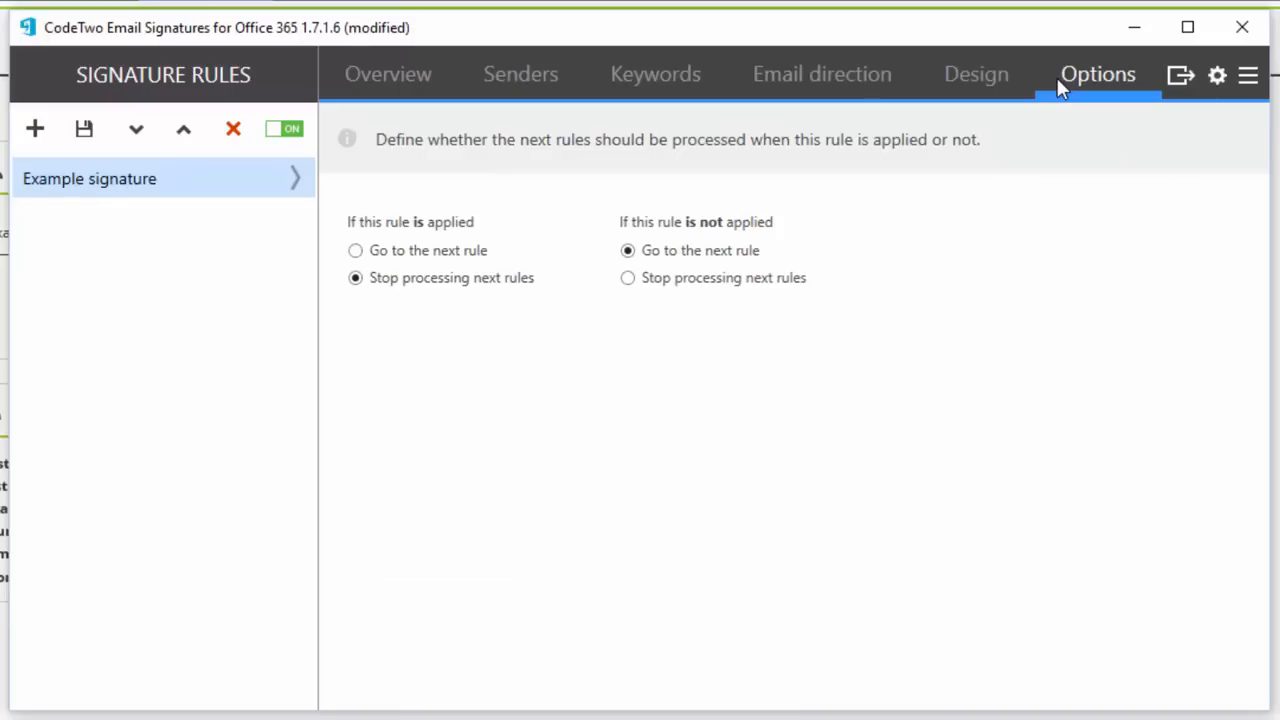
mouse_move(730, 408)
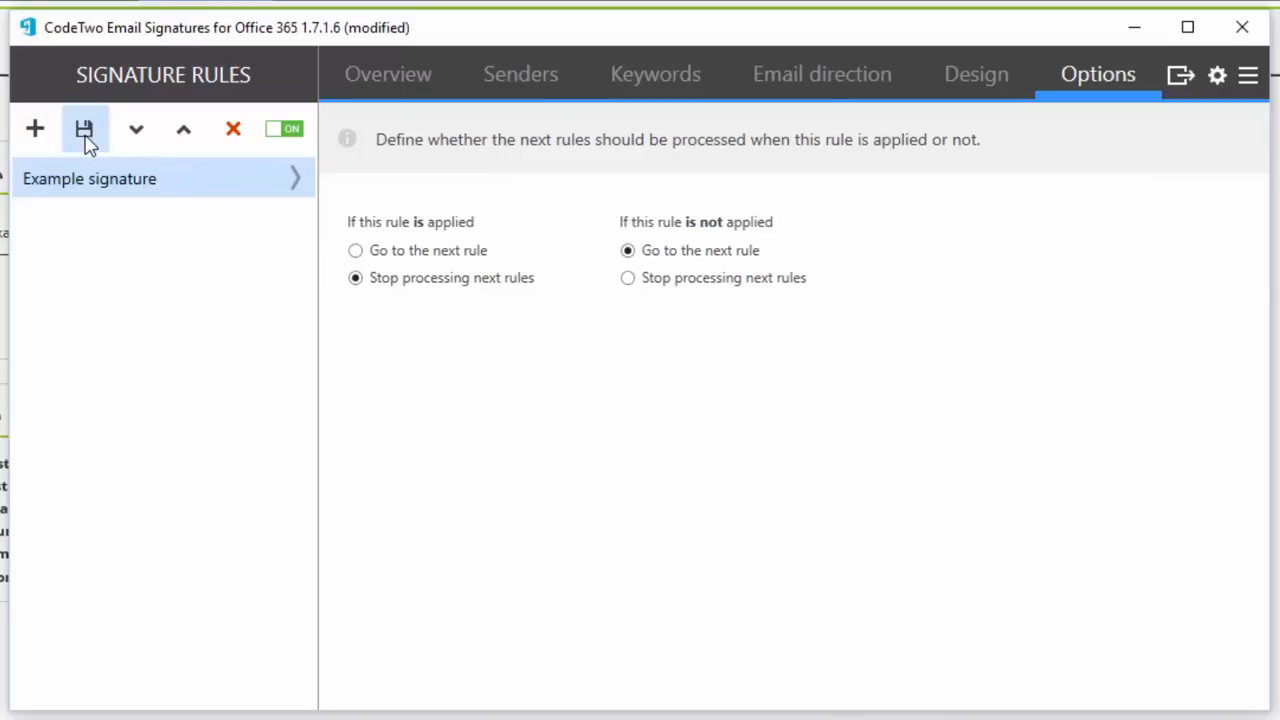
Save the signature rules to the CodeTwo Email Azure Service and confirm.
click(84, 128)
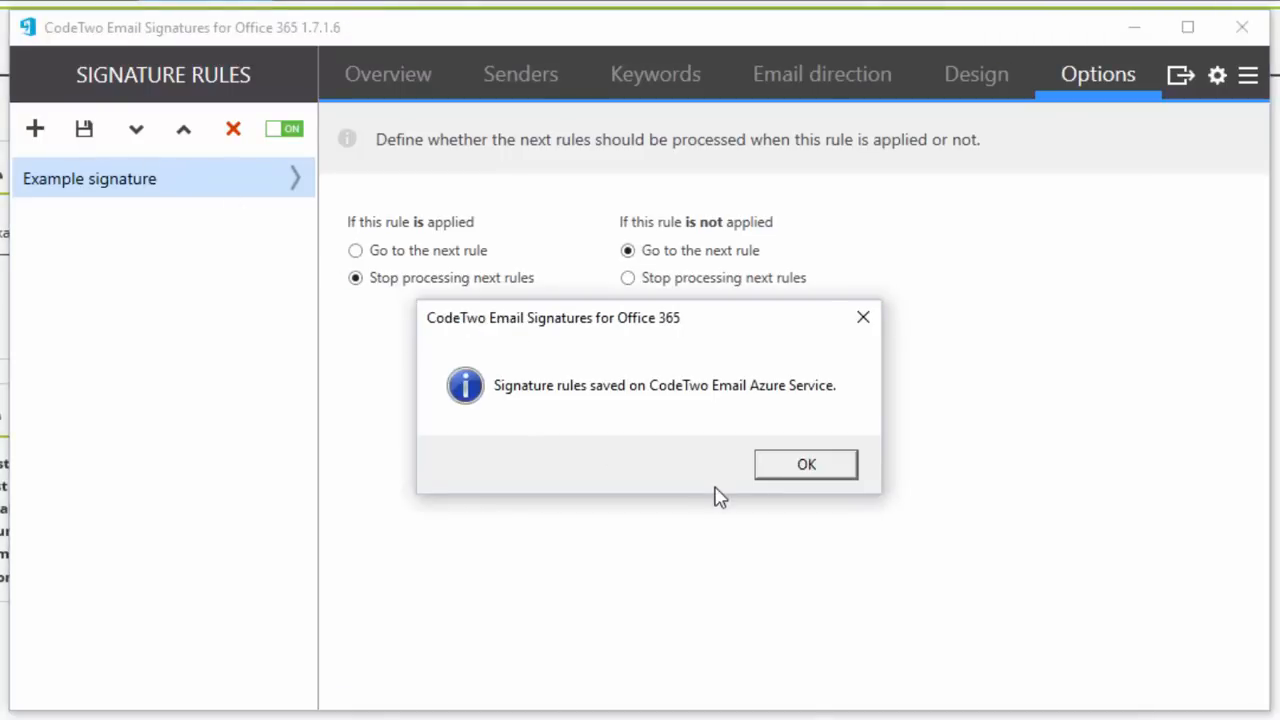
click(806, 464)
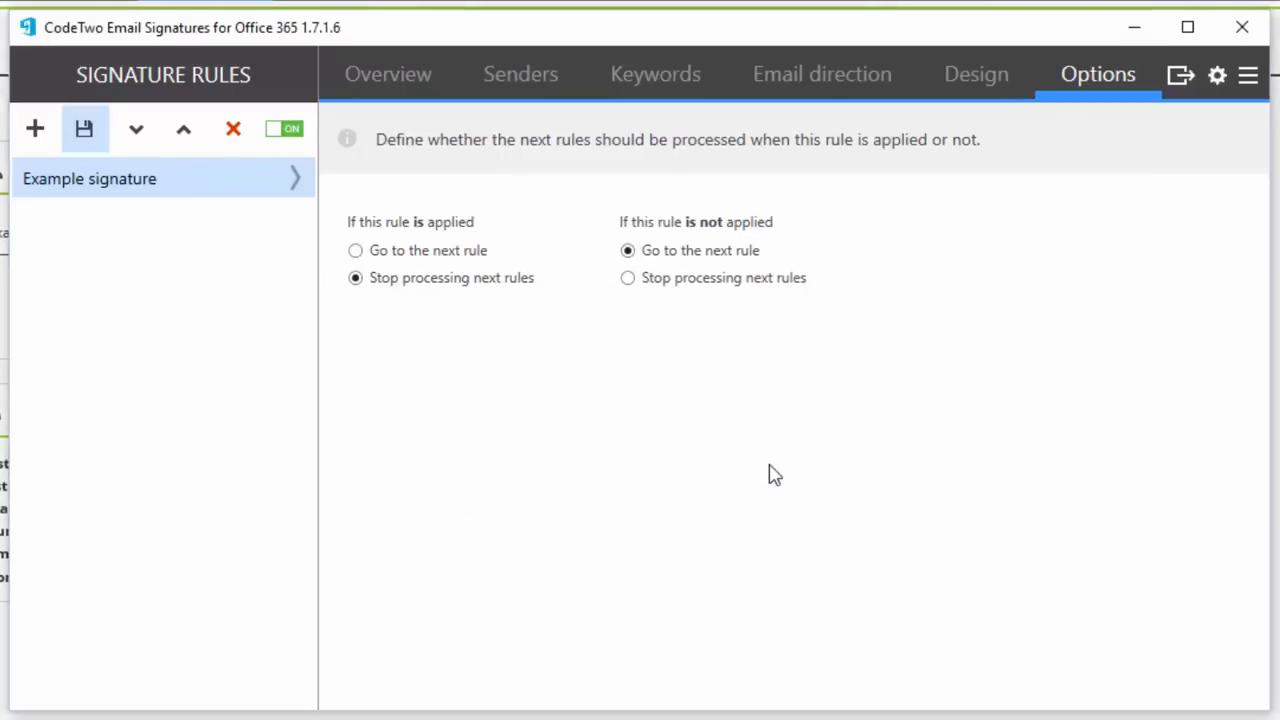